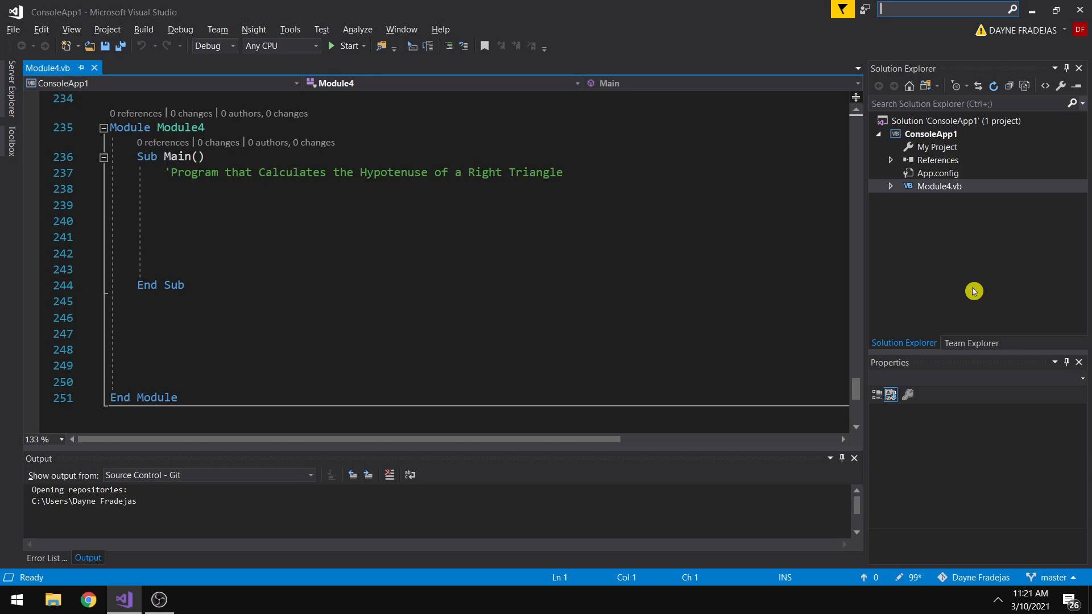
mouse_move(1086, 420)
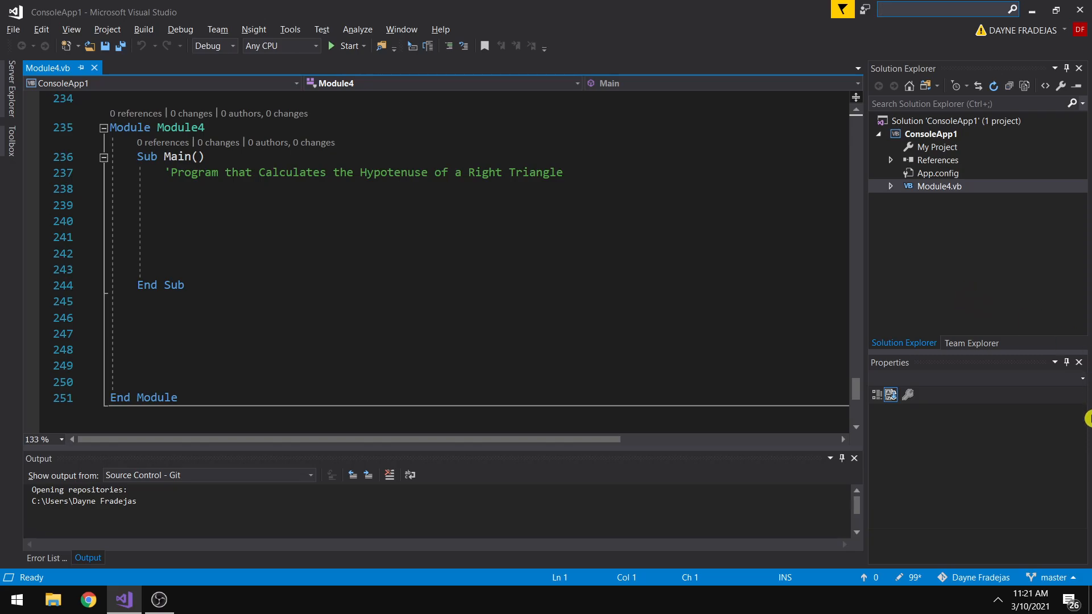
Declare side1, side2 and hypotenuse as Double at the top of Main.
left_click(326, 205)
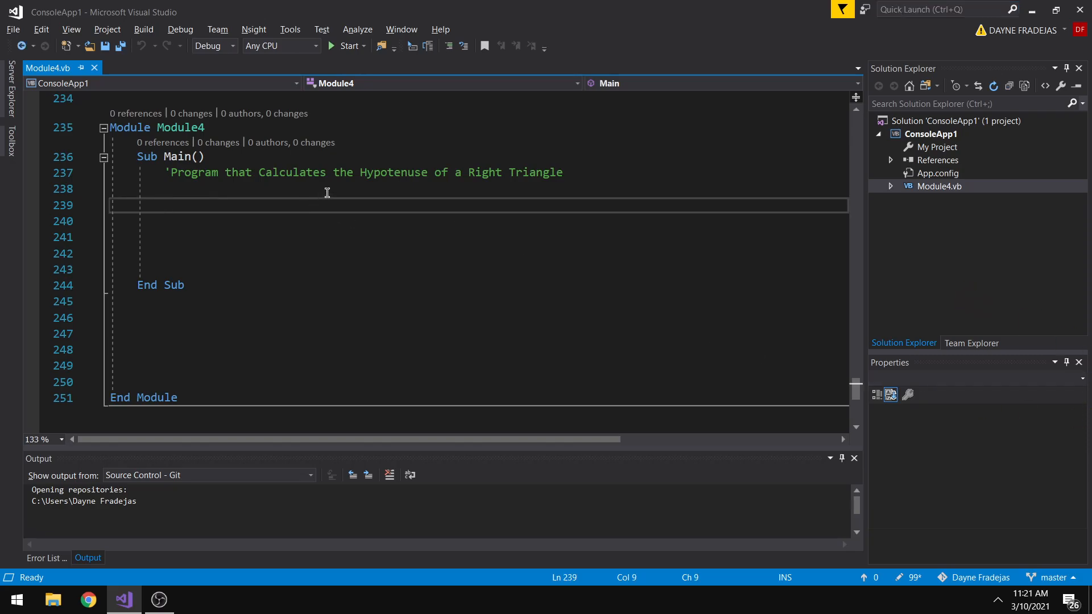
left_click(328, 189)
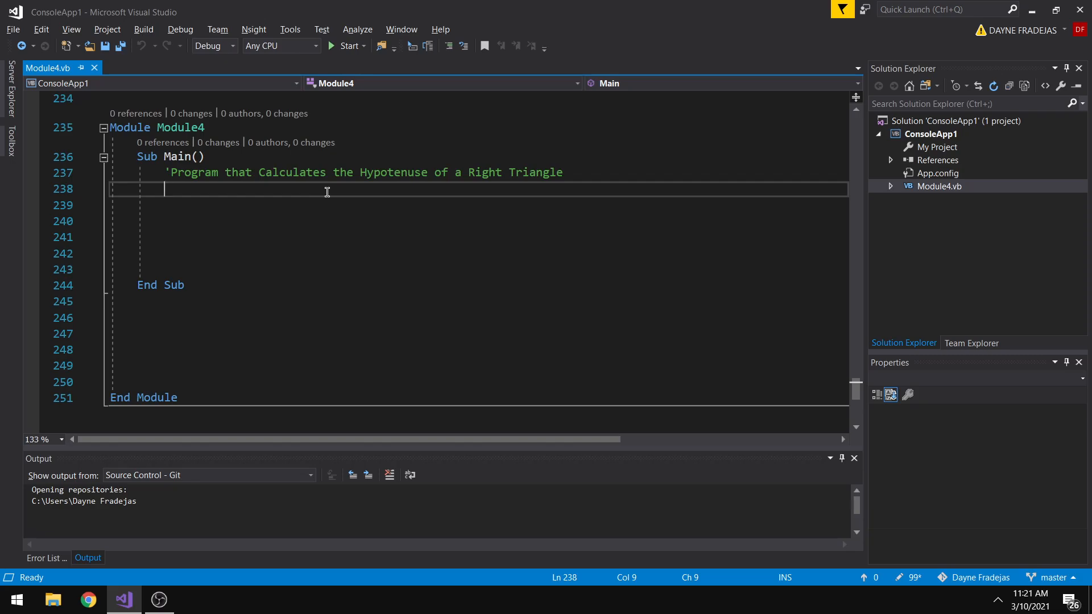
type("Dim")
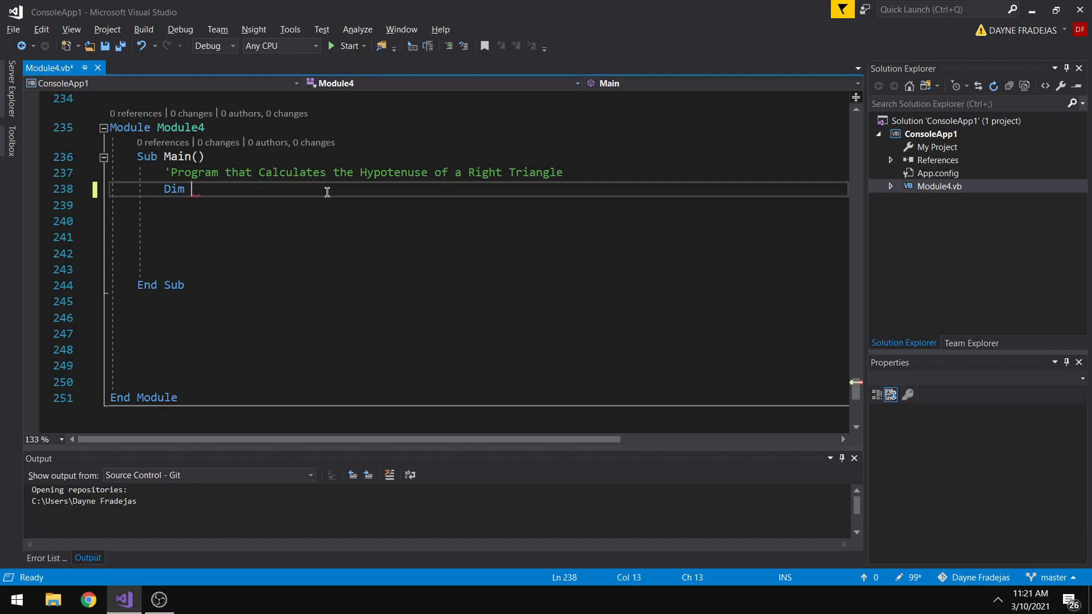
type("side1,di")
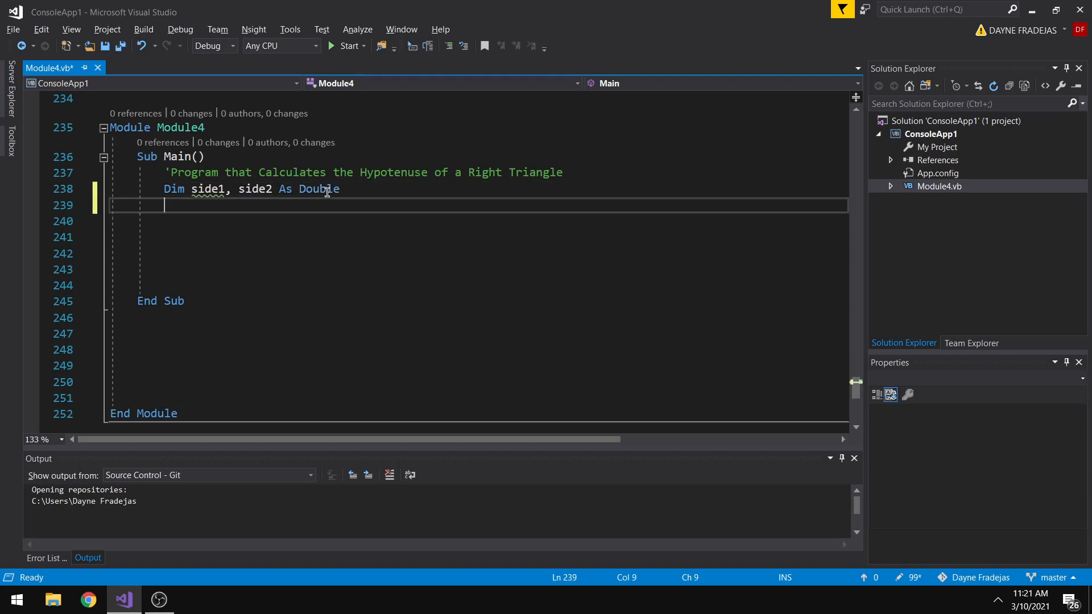
type("Dim hypotenuse")
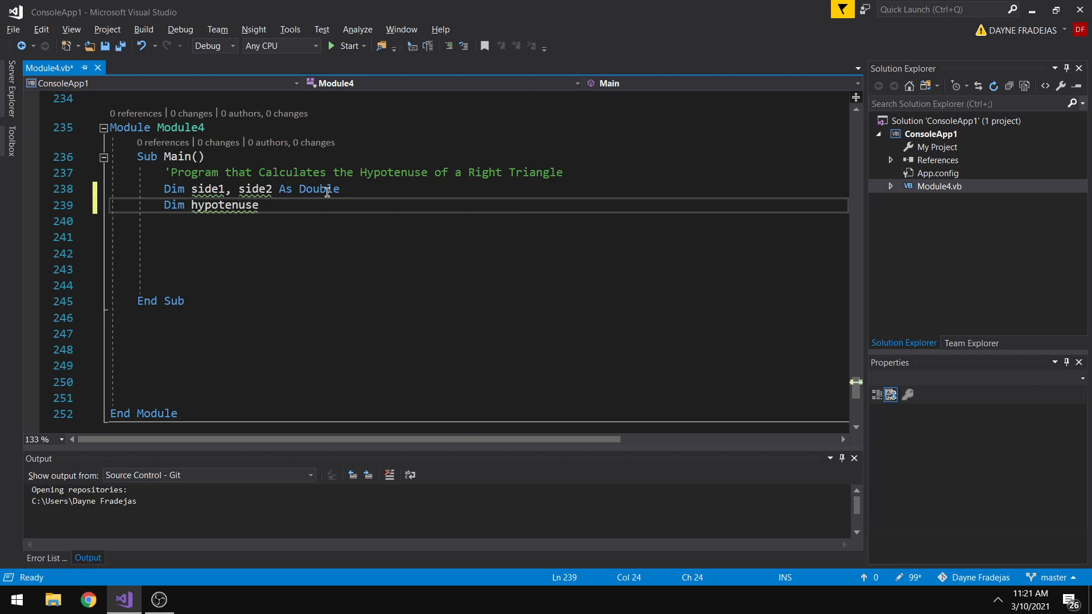
type("As Double")
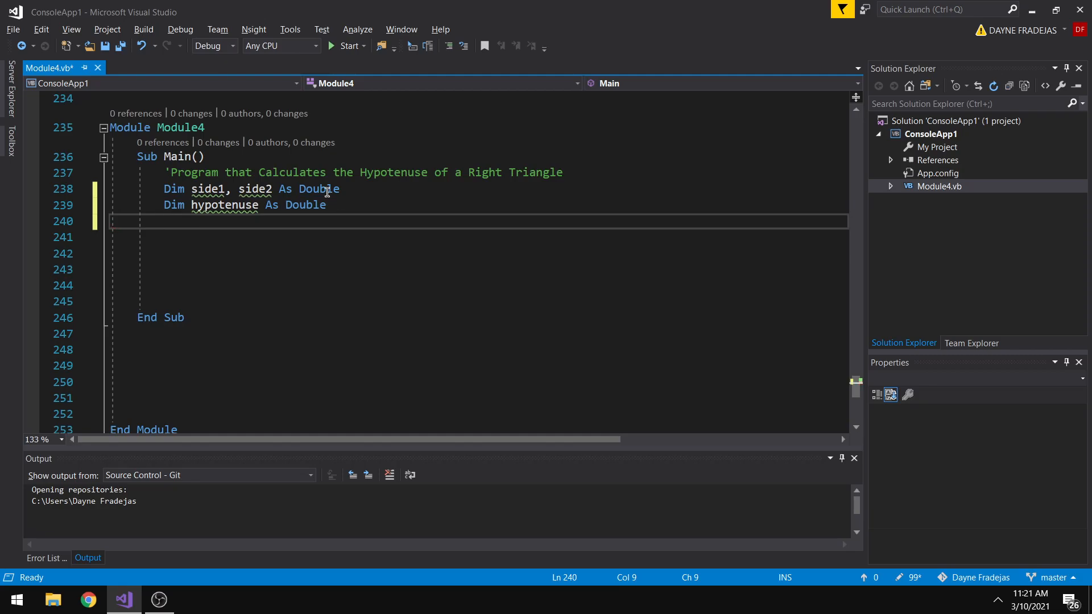
Assign side1 = 3 and side2 = 4 on the following lines.
type("side1")
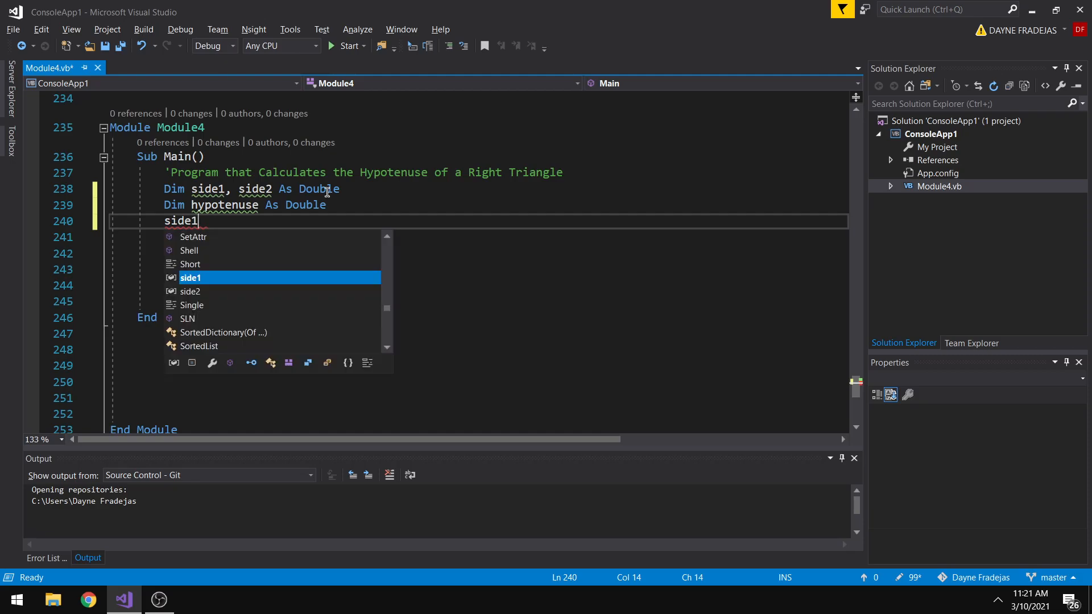
type("= 3")
left_click(479, 236)
type("side2 = 4")
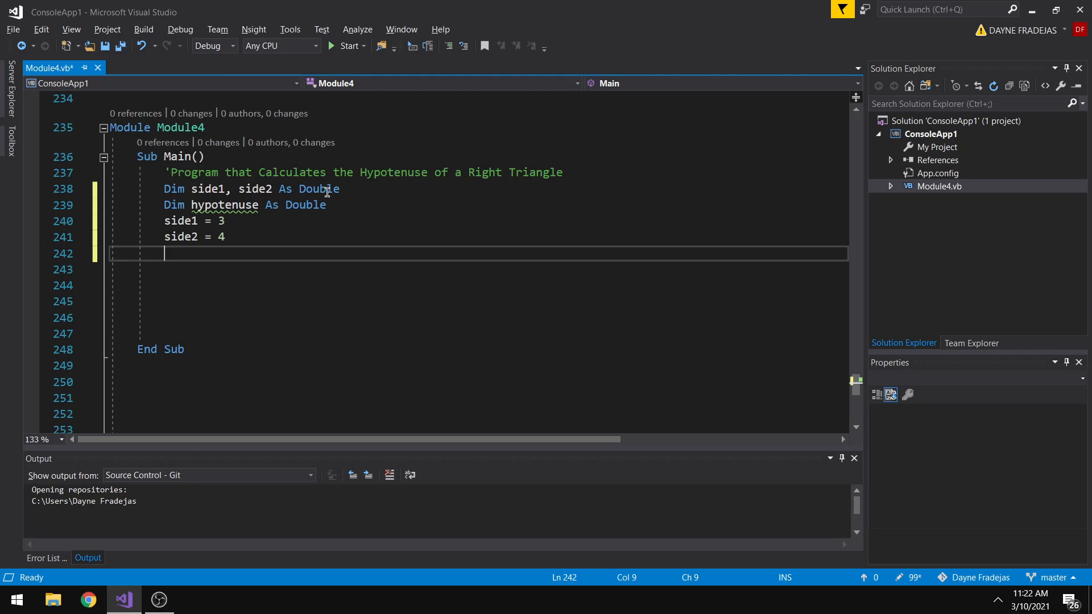
mouse_move(289, 266)
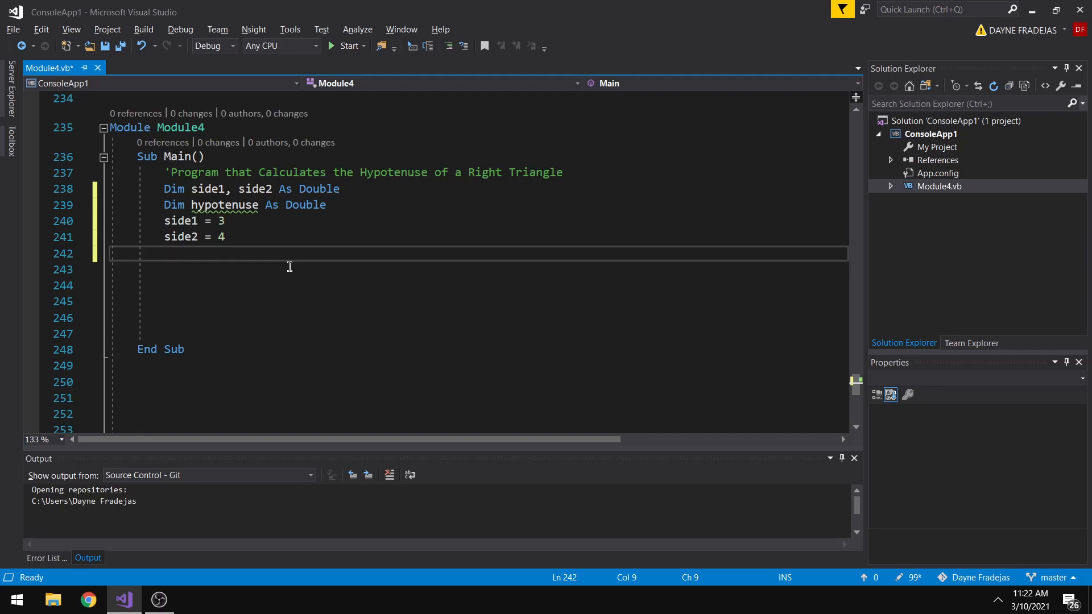
Write hypotenuse = Math.Sqrt(side1 ^ 2 + side2 ^ 2), completing Math.Sqrt with IntelliSense.
type("h")
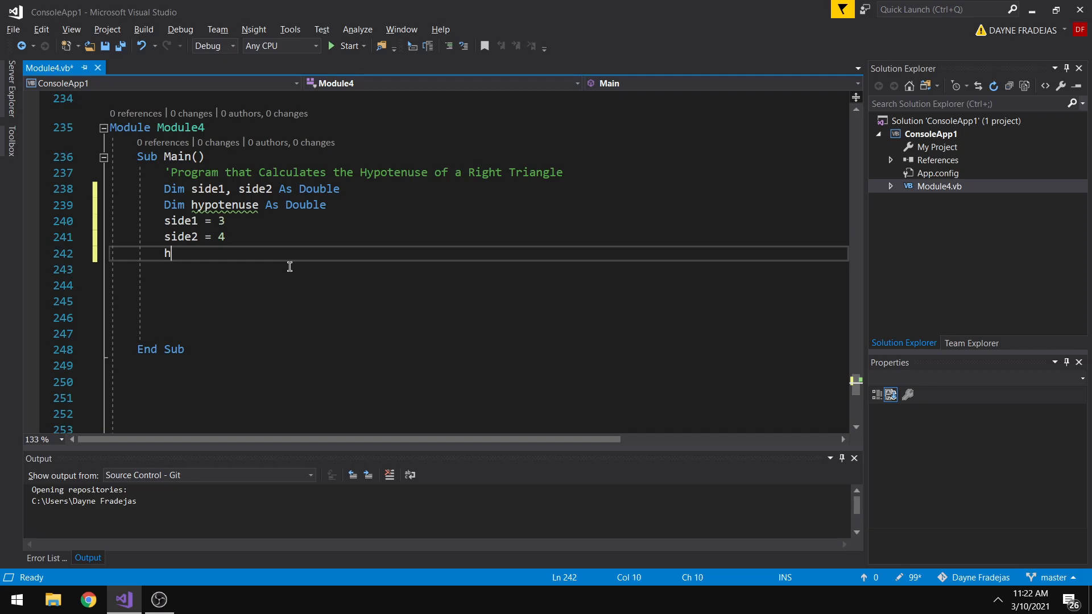
type("ypotenuse")
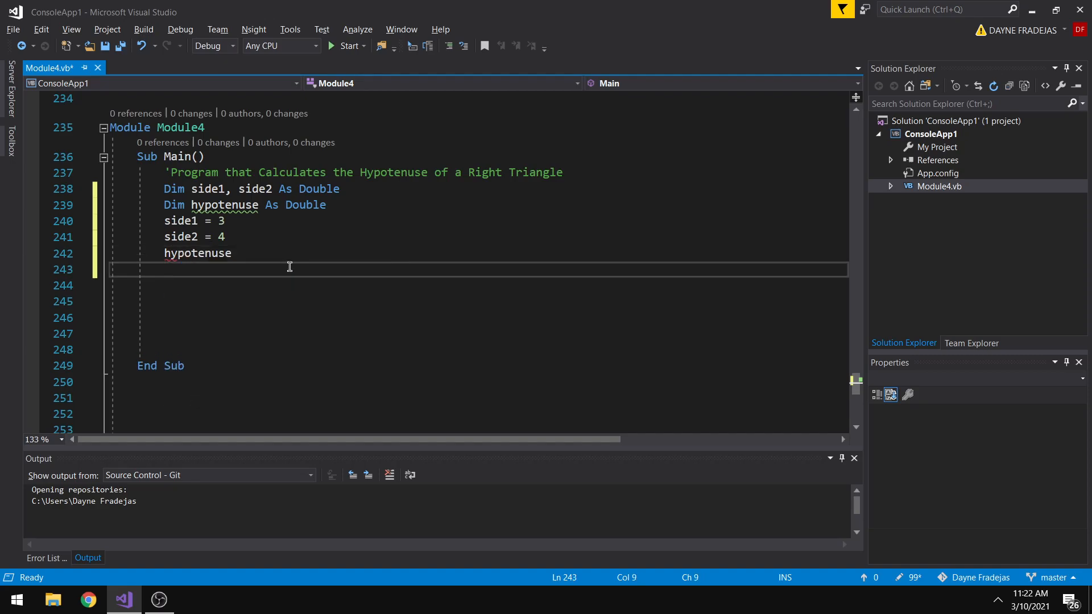
type("=")
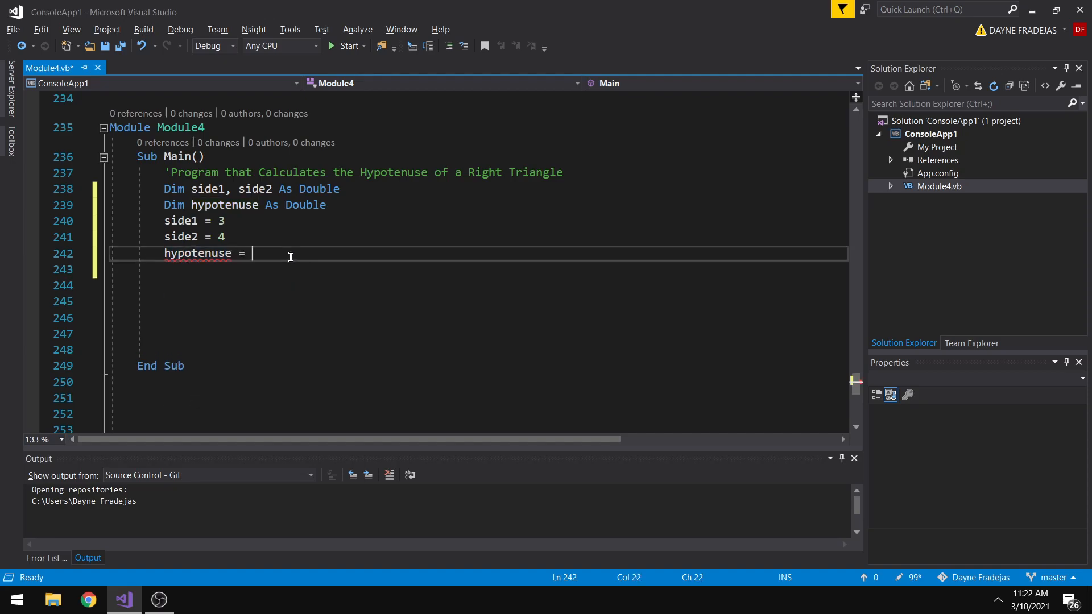
type("Math.")
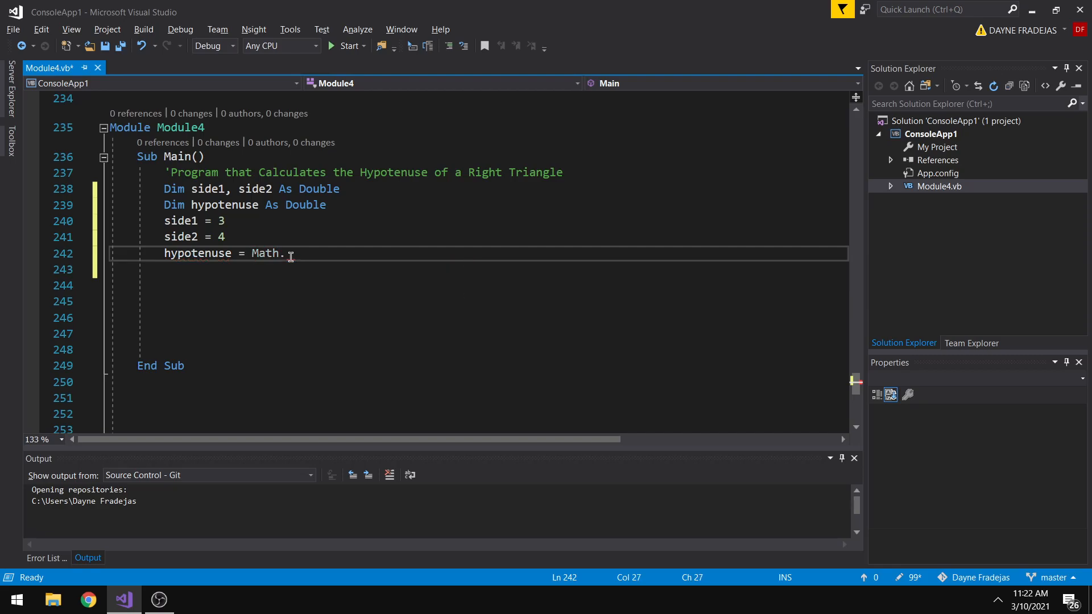
type("Sqrt(")
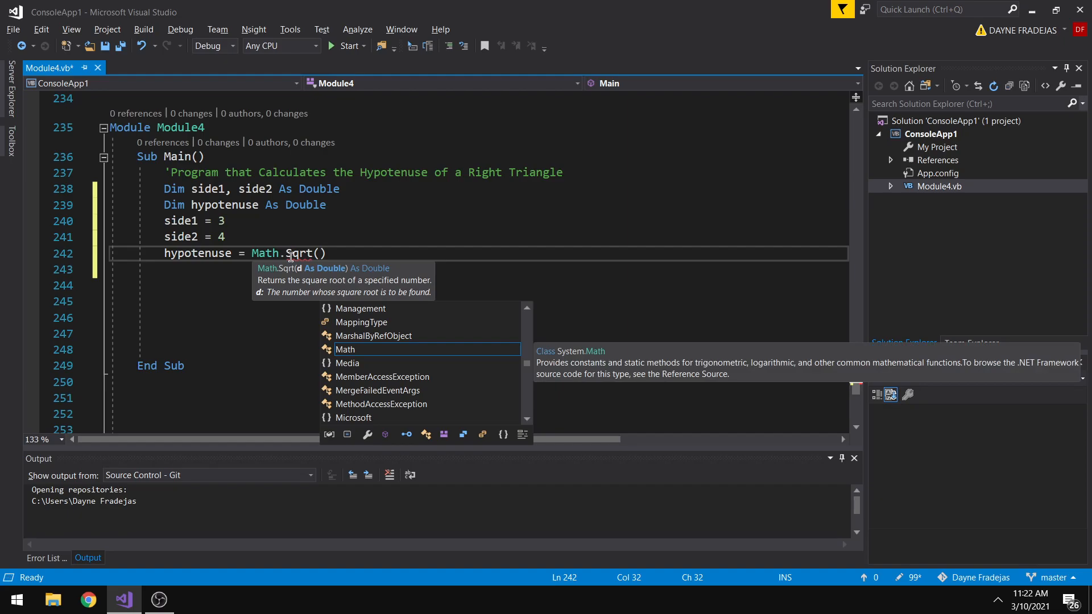
type("side1^")
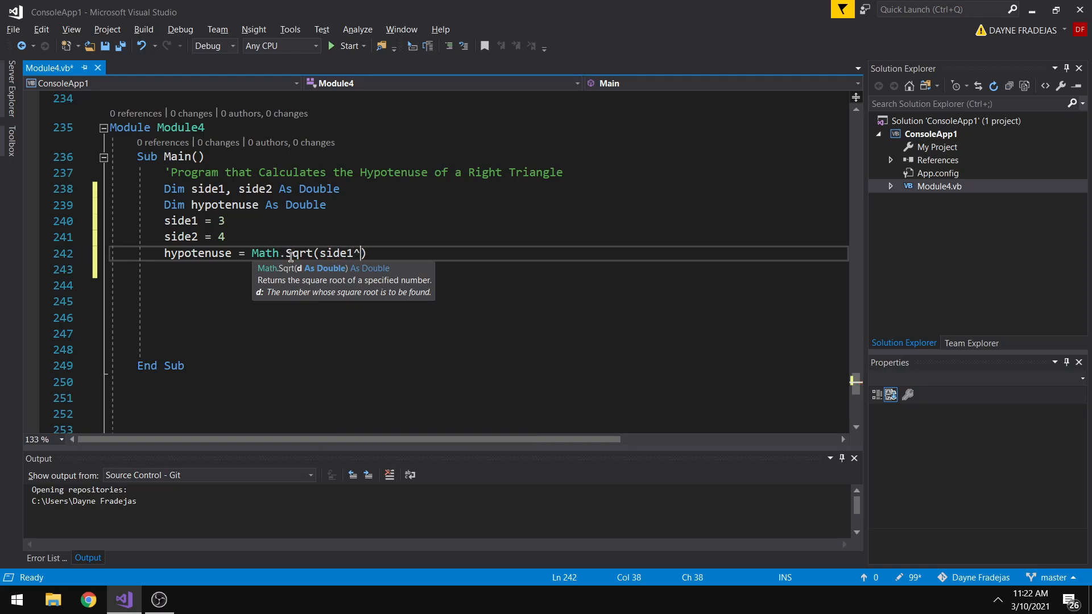
type("2 + side2 ^ 2")
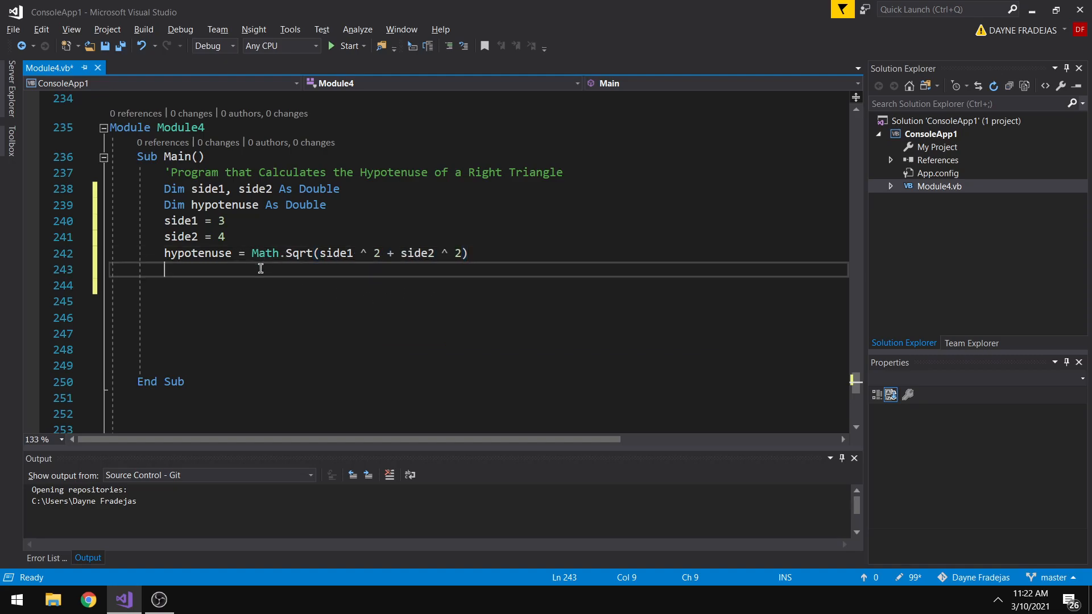
Add Console.WriteLine("The hypotenuse of the triangle is {0}", hypotenuse) followed by Console.ReadKey().
type("Console.WriteLine(\"The")
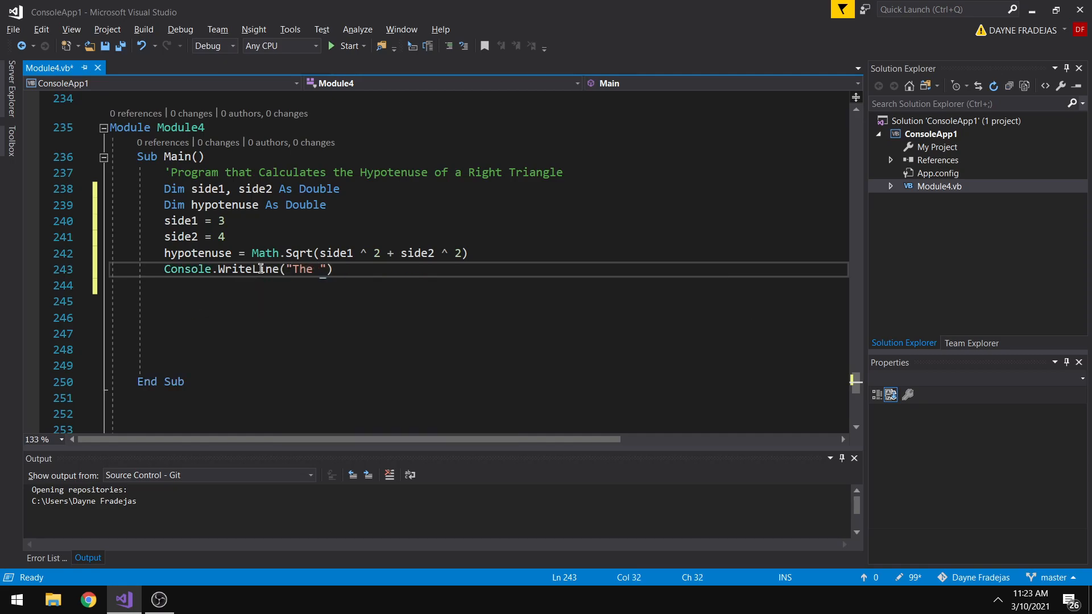
type("hypotenuse of the")
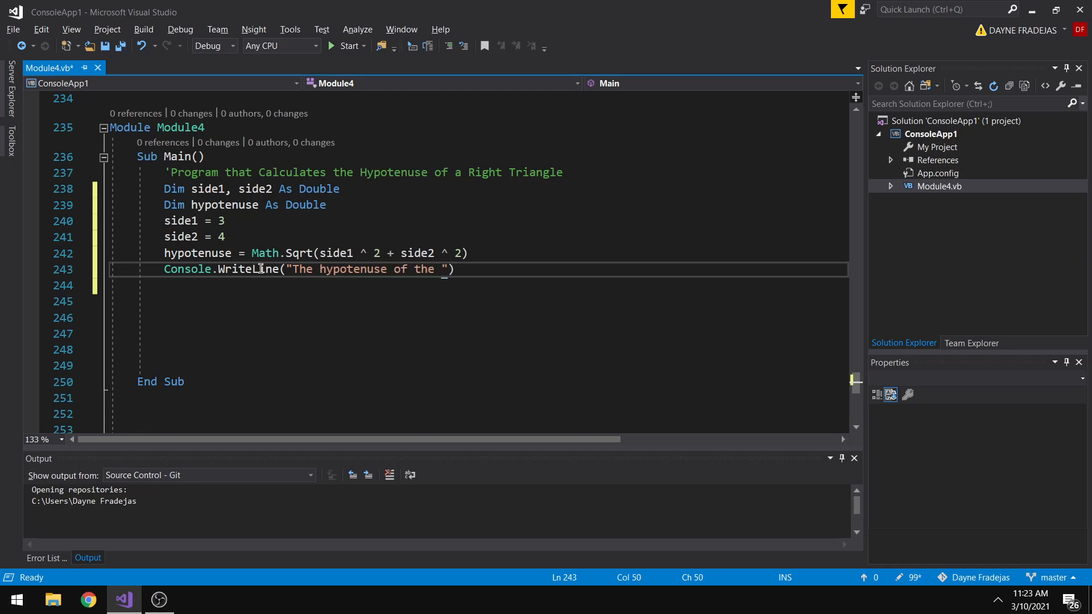
type("triangle is {0")
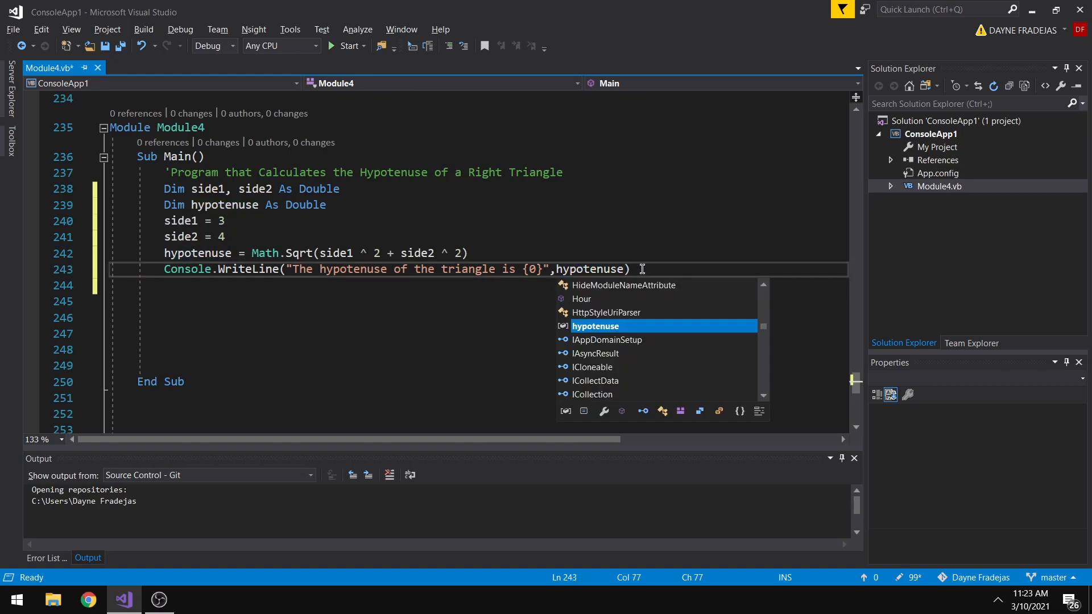
type("Console.")
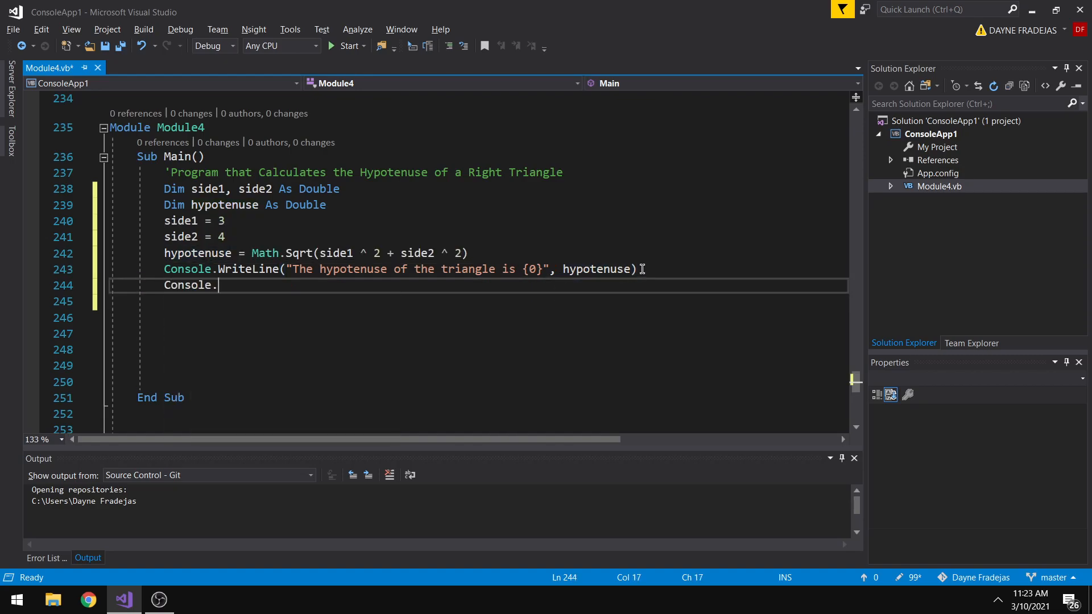
type("ReadKey()")
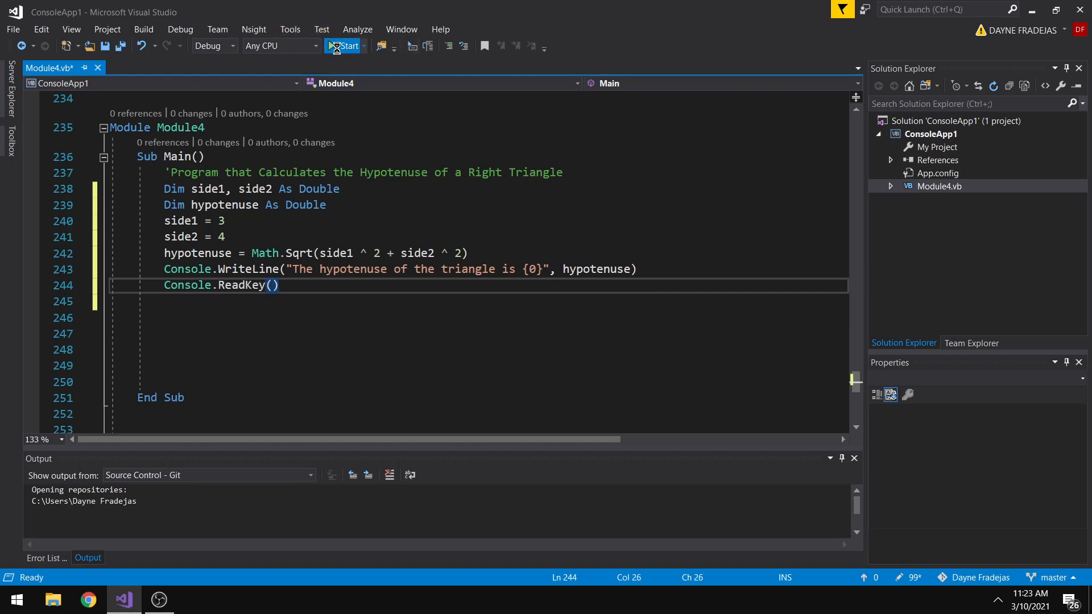
Start the program; the build fails with error BC30420 'Sub Main' was not found.
left_click(342, 45)
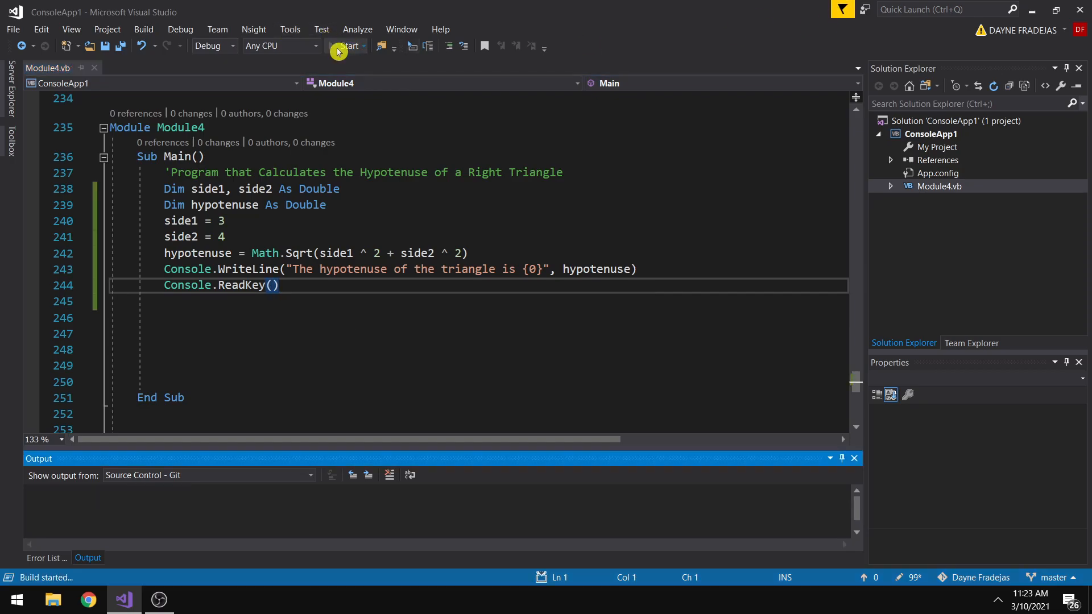
left_click(347, 45)
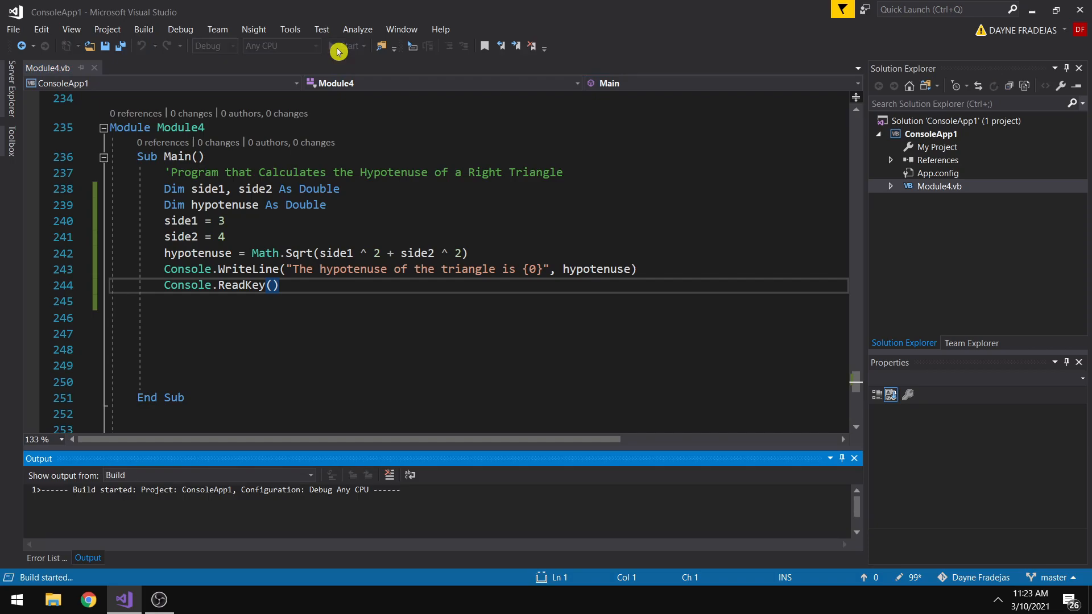
left_click(345, 45)
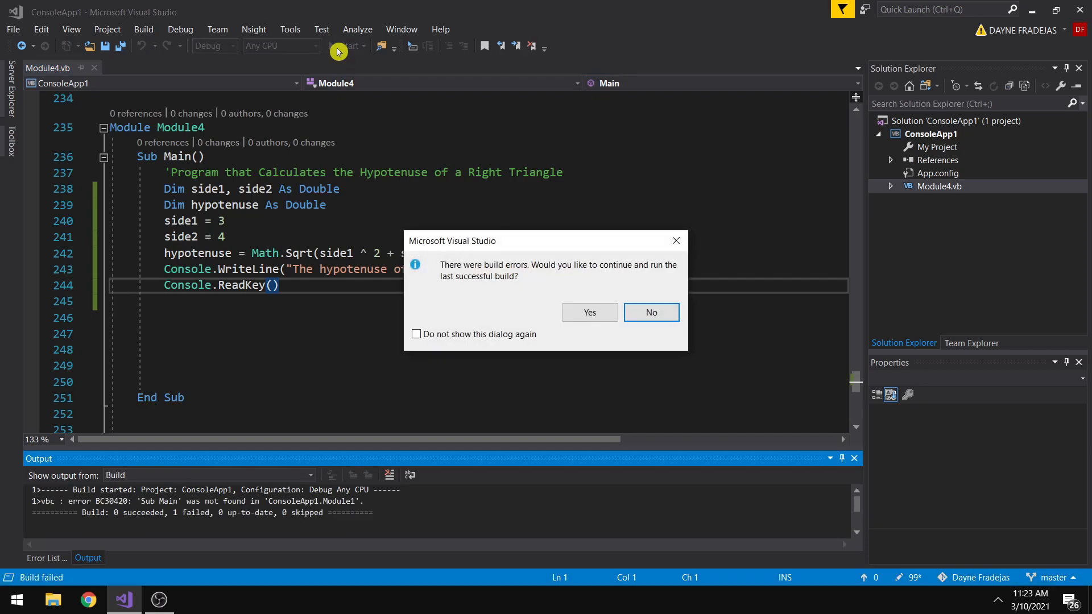
mouse_move(616, 307)
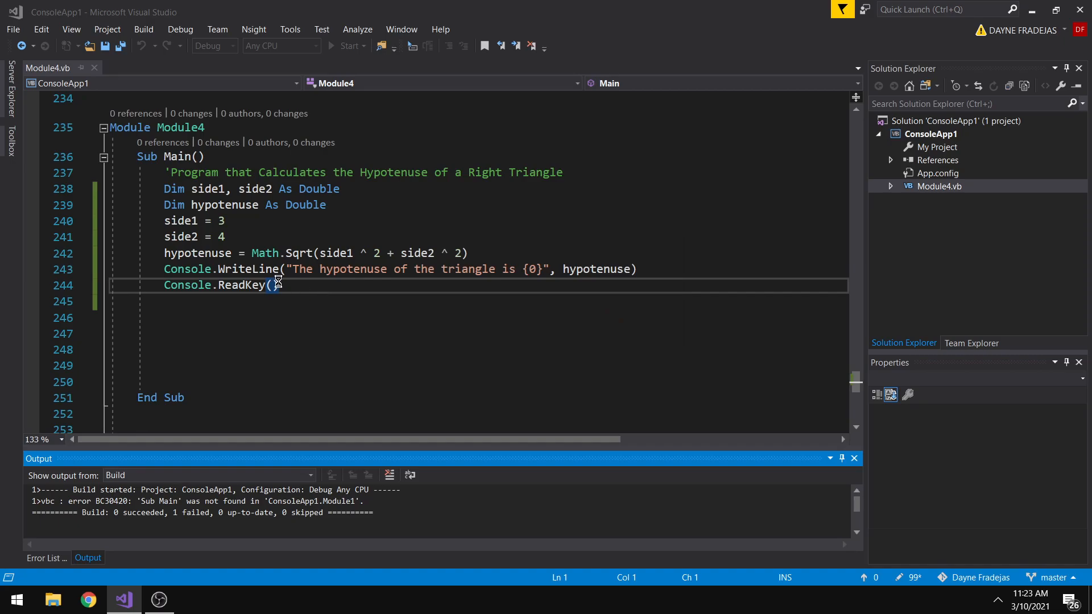
Accept running the last successful build and view the console showing the hypotenuse is 5.
left_click(347, 46)
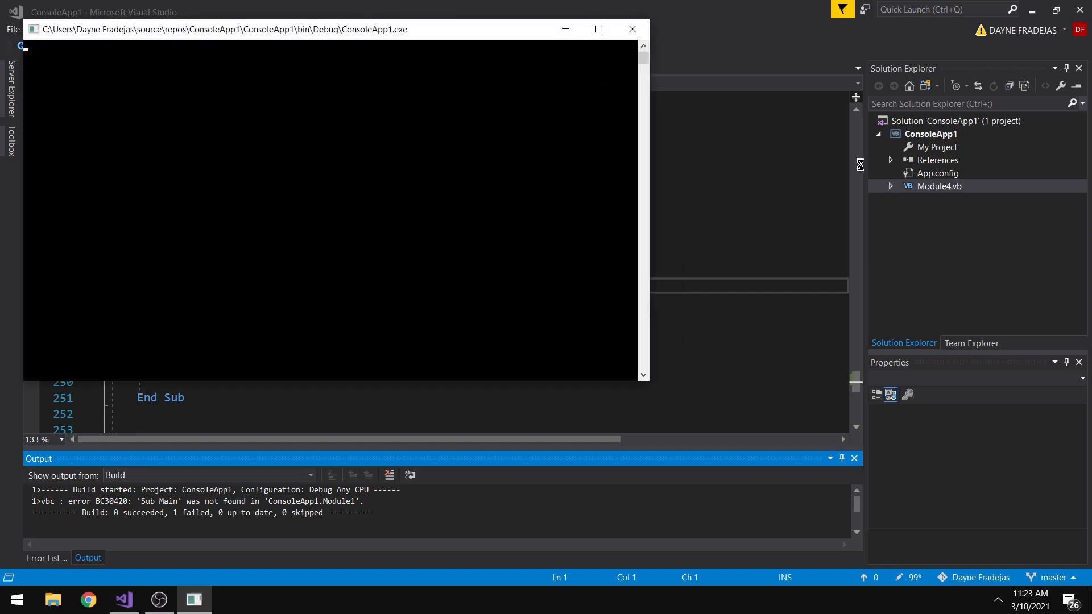
left_click_drag(321, 29, 377, 41)
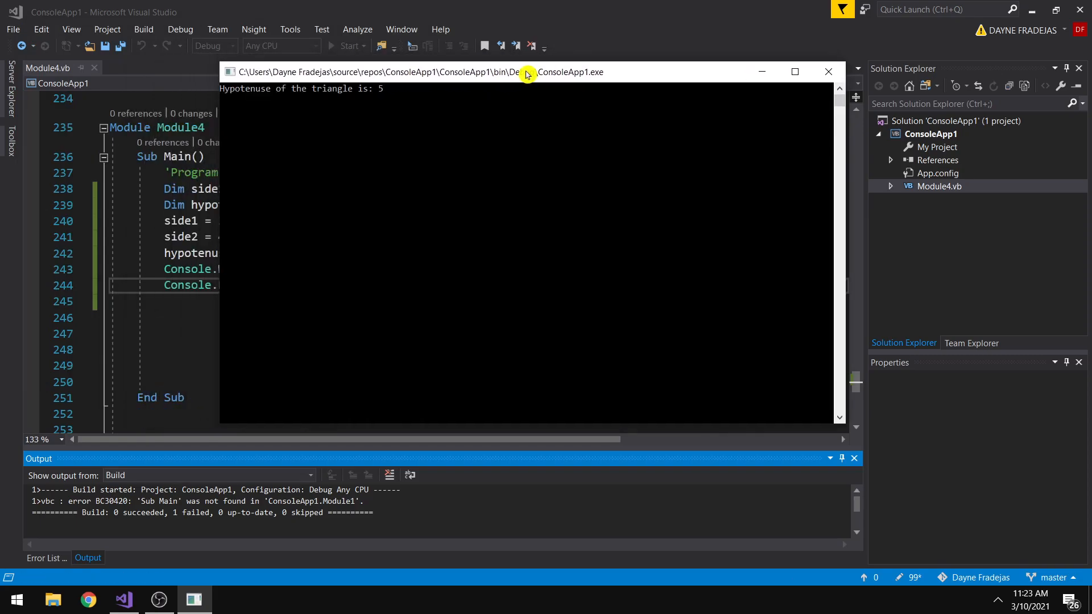
left_click(347, 45)
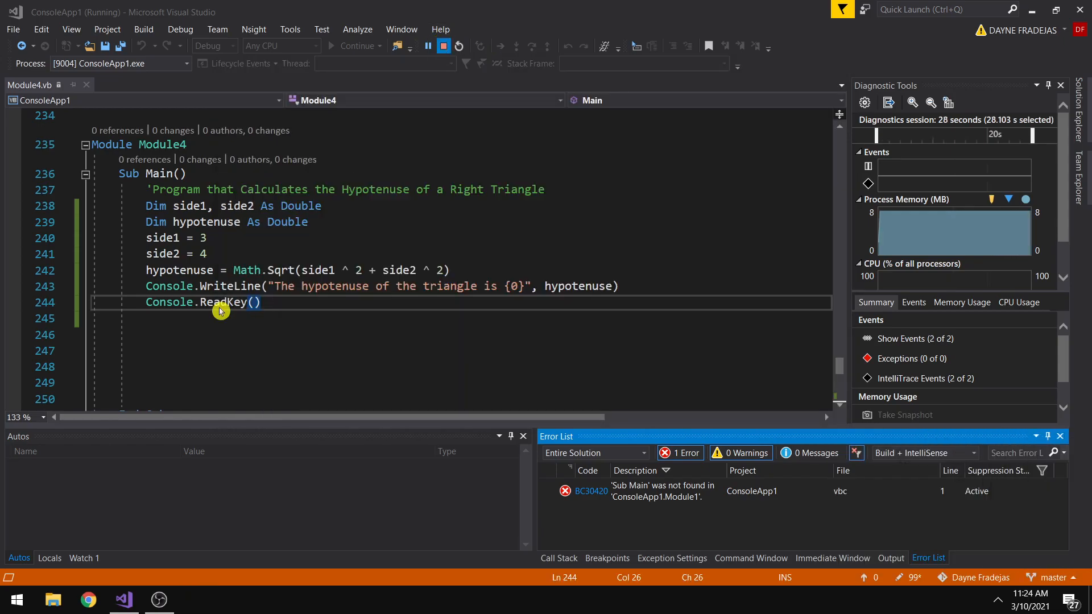
Write Function Hypotenuse(side1 As Double, side2 As Double) below End Sub with its generated End Function.
left_click(457, 46)
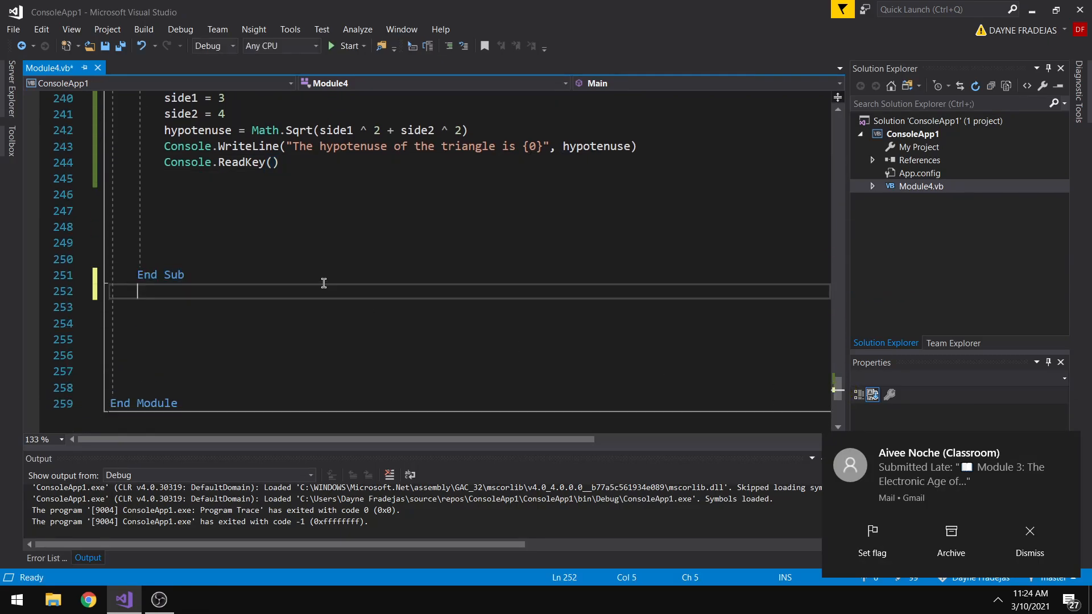
type("Function")
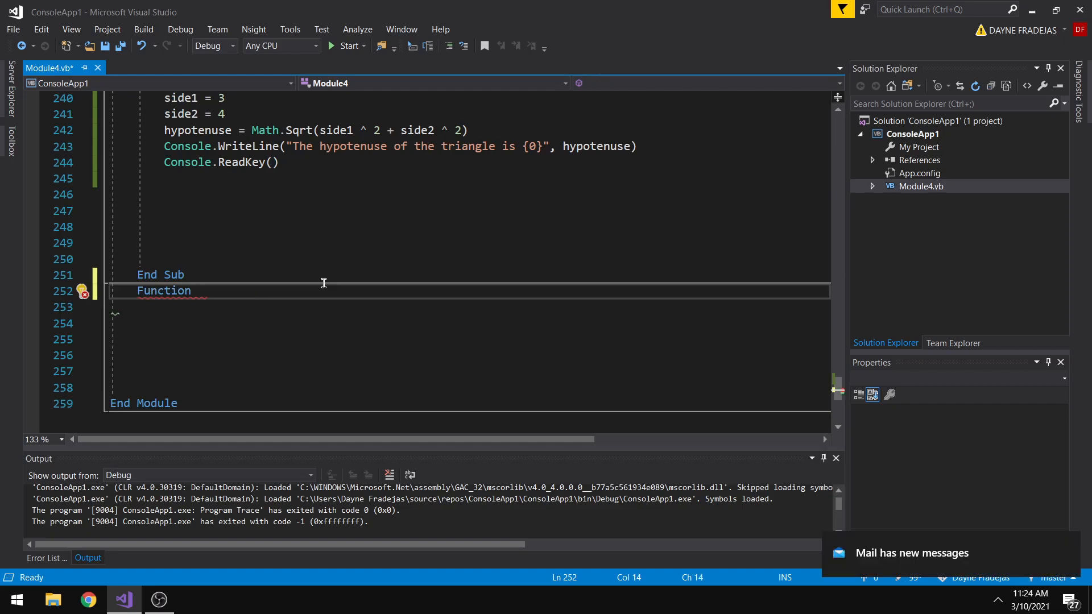
type("Hypo")
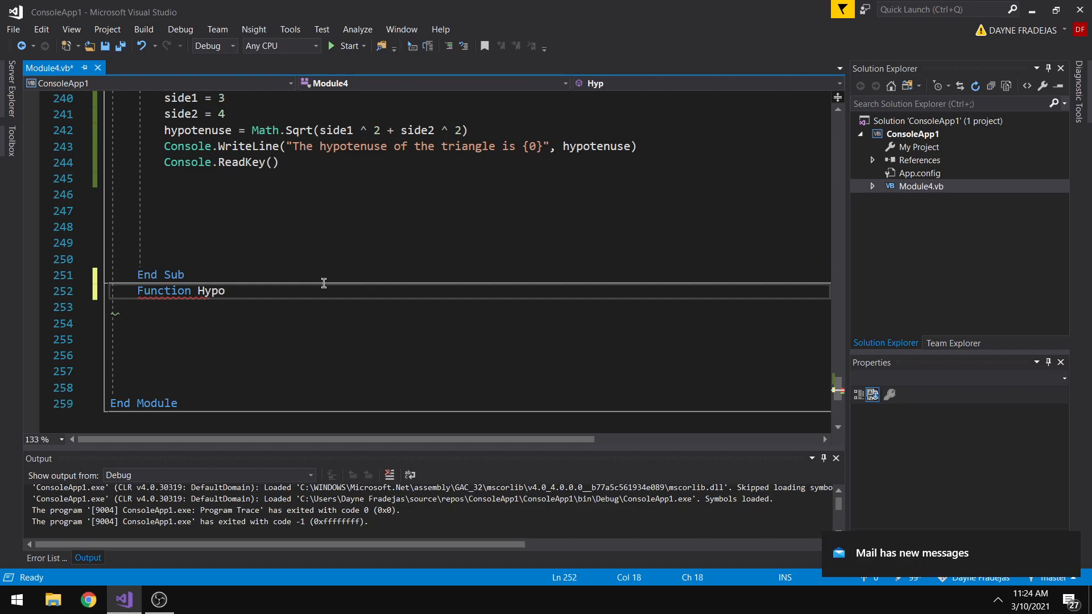
type("tenuse")
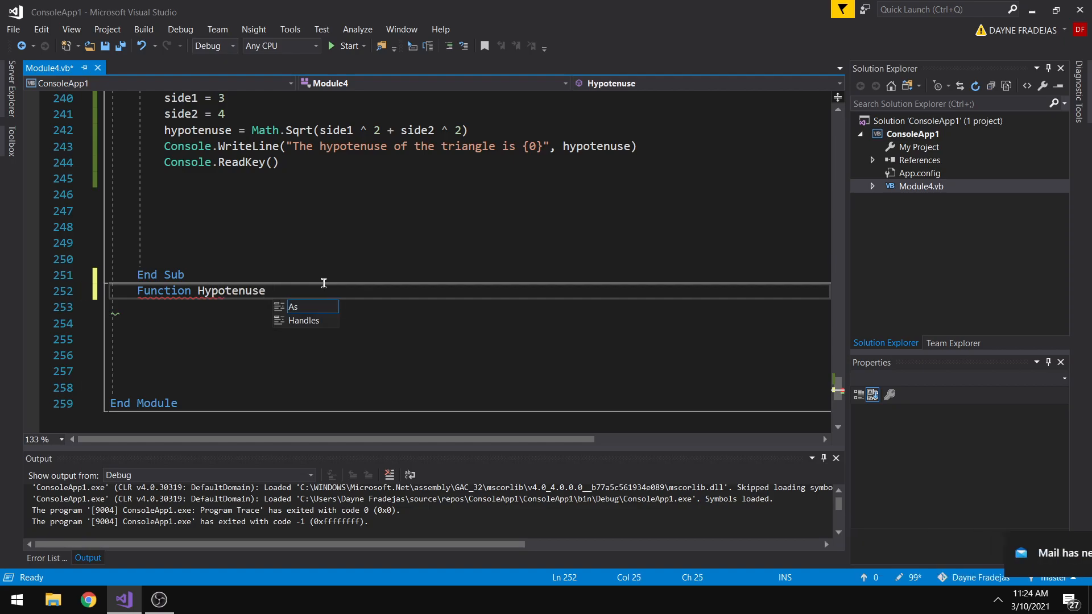
type("(")
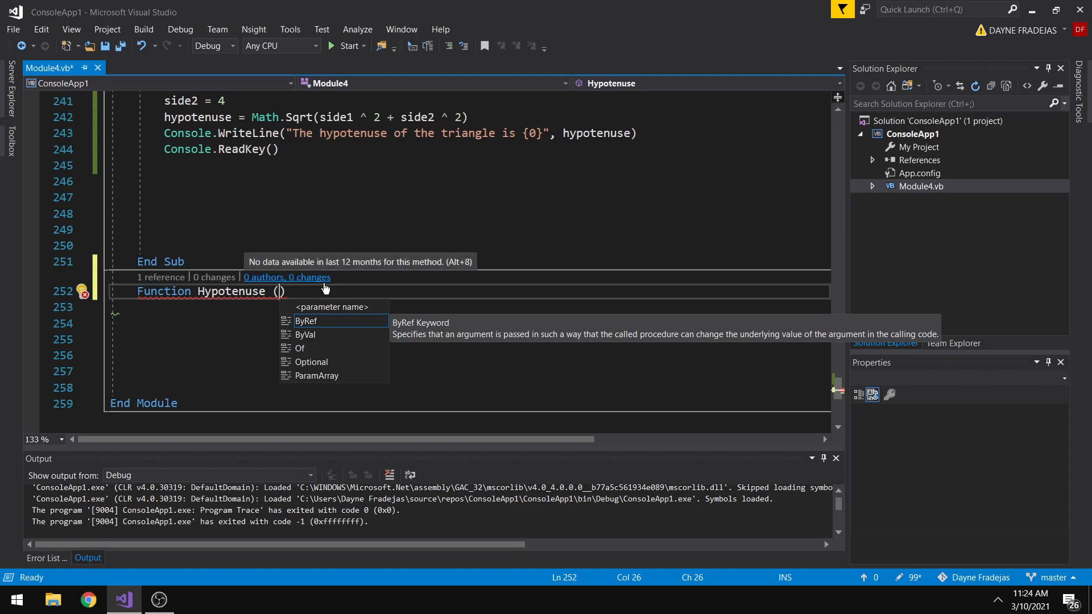
type("s")
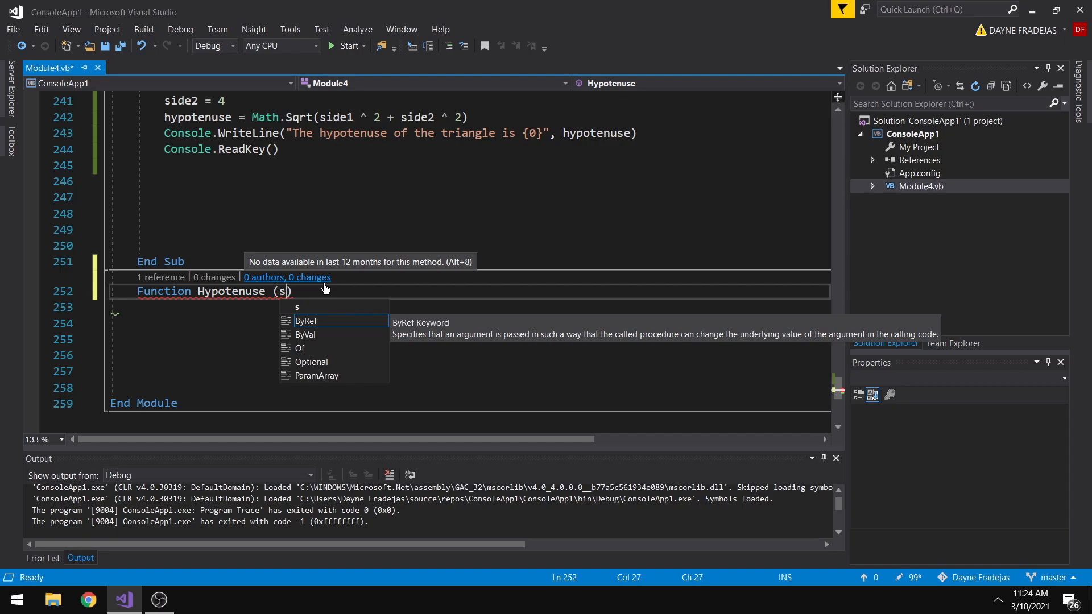
type("ide1 As Sou")
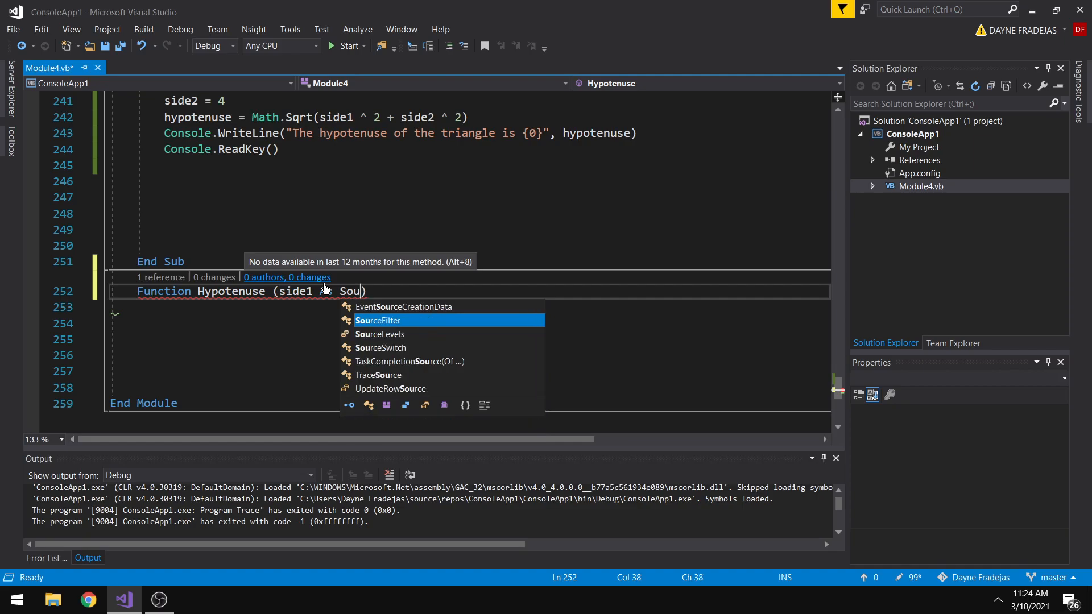
type("Double,")
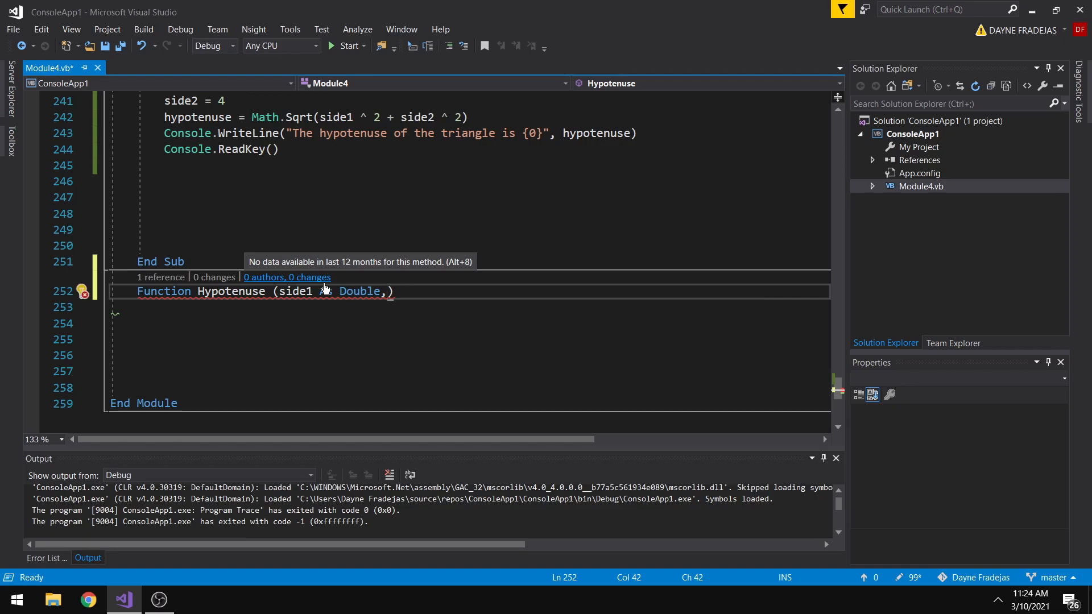
type("side2 As")
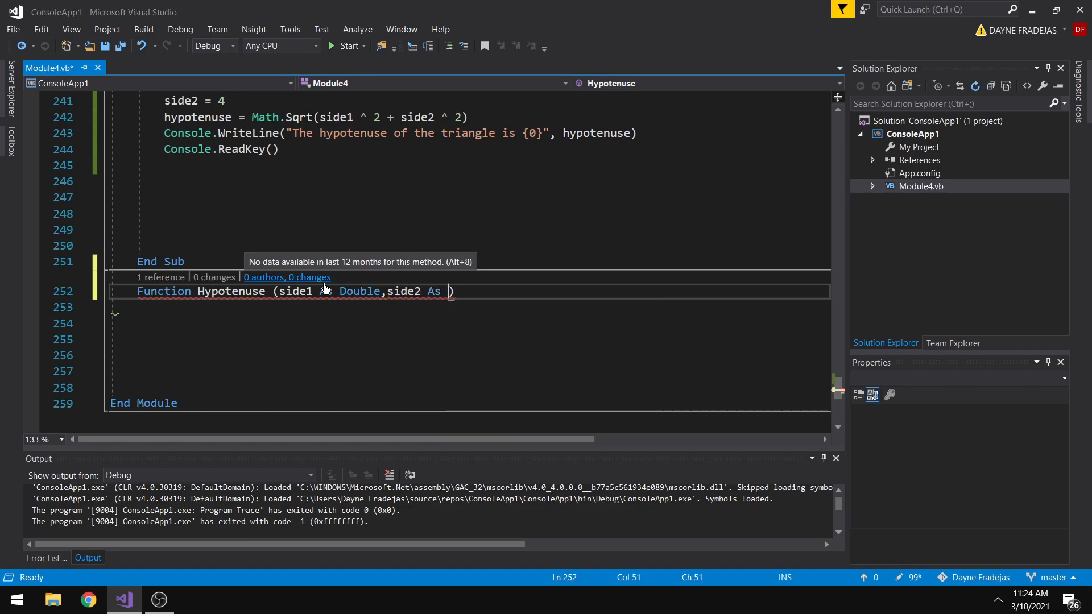
type("Double")
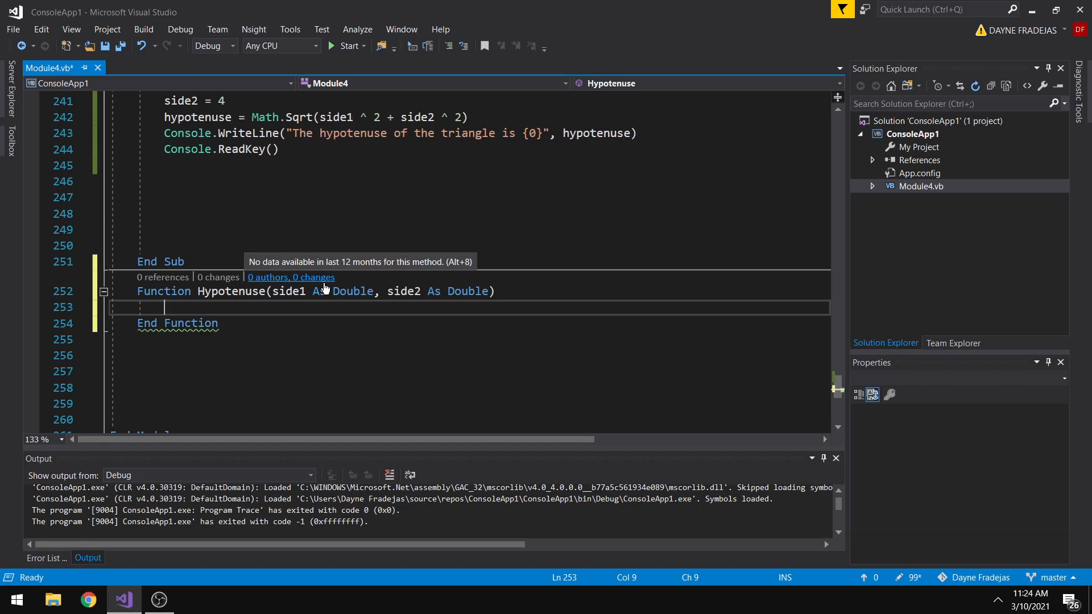
left_click(88, 558)
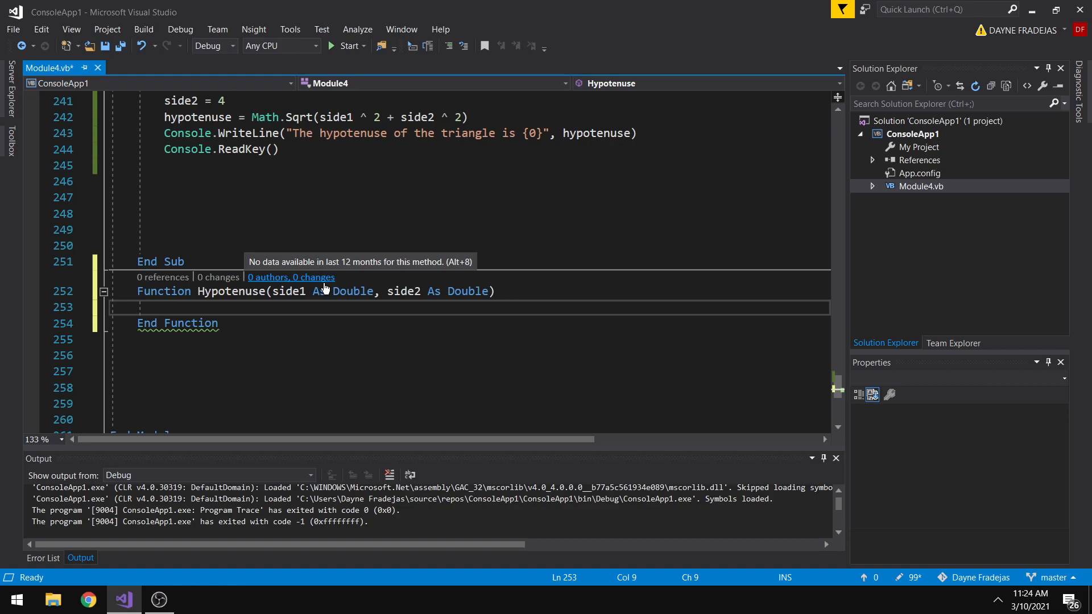
Give the function the body Return Math.Sqrt(side1 ^ 2 + side2 ^ 2), pasting the expression from Main.
type("Ret")
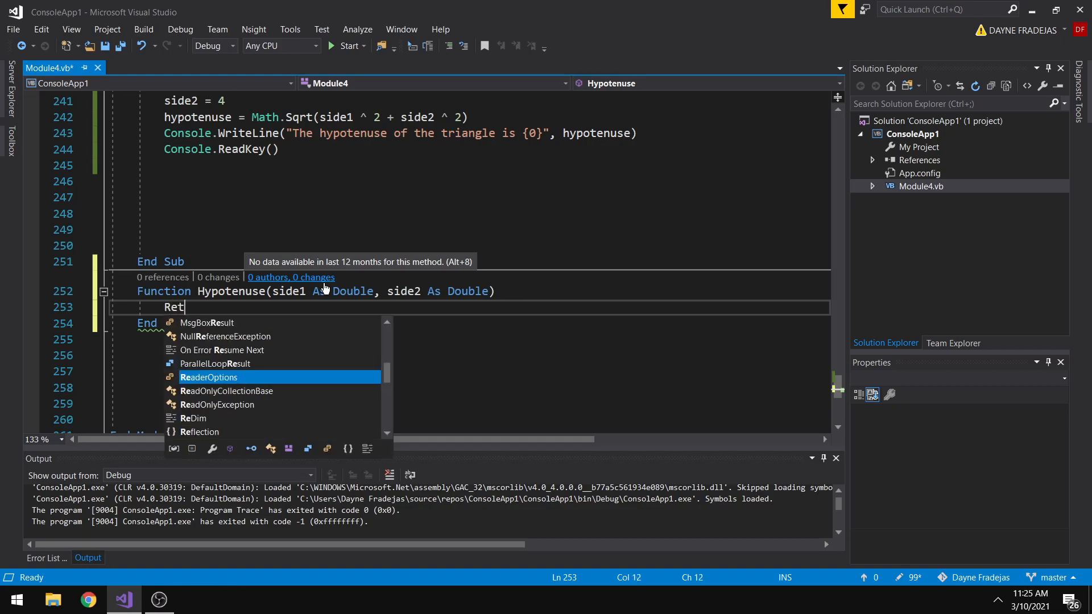
type("urn")
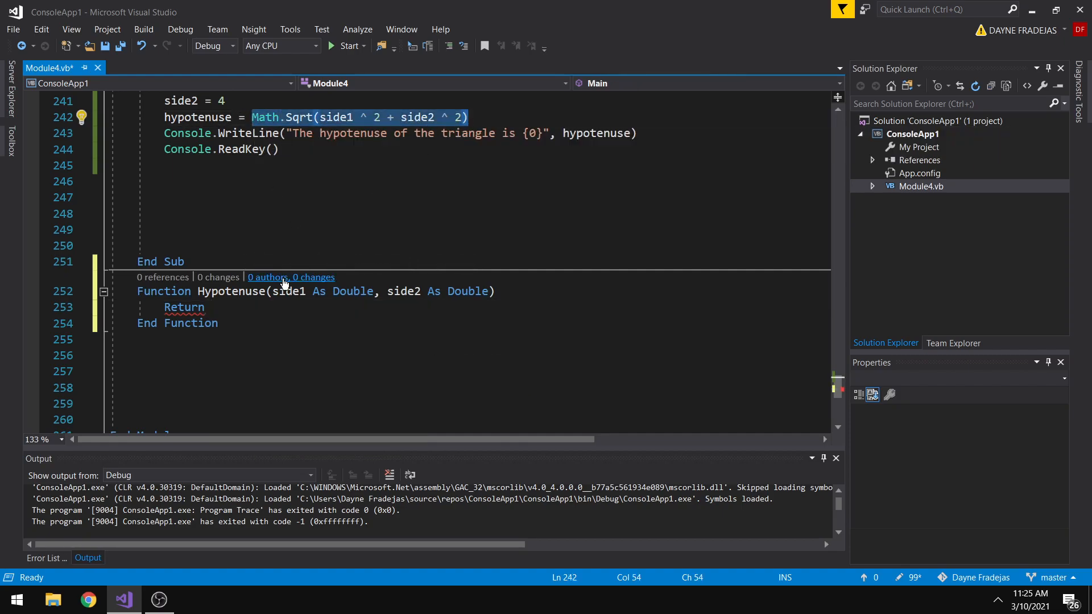
type("Math.Sqrt(side1 ^ 2 + side2 ^ 2)")
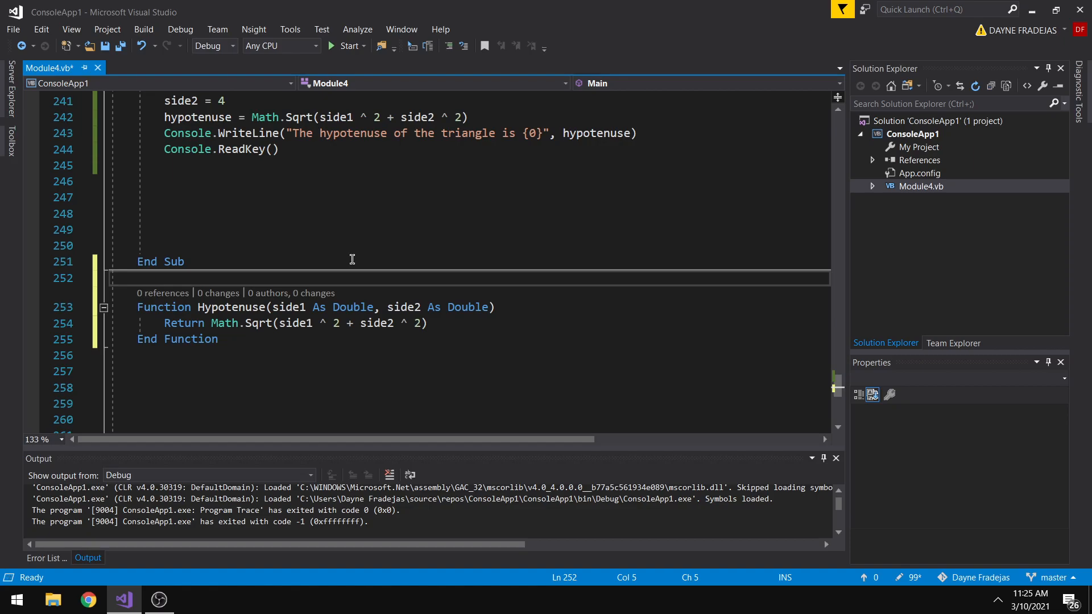
Replace Main's Math.Sqrt line with the call Hypotenuse(side1, side2).
scroll("up", 3)
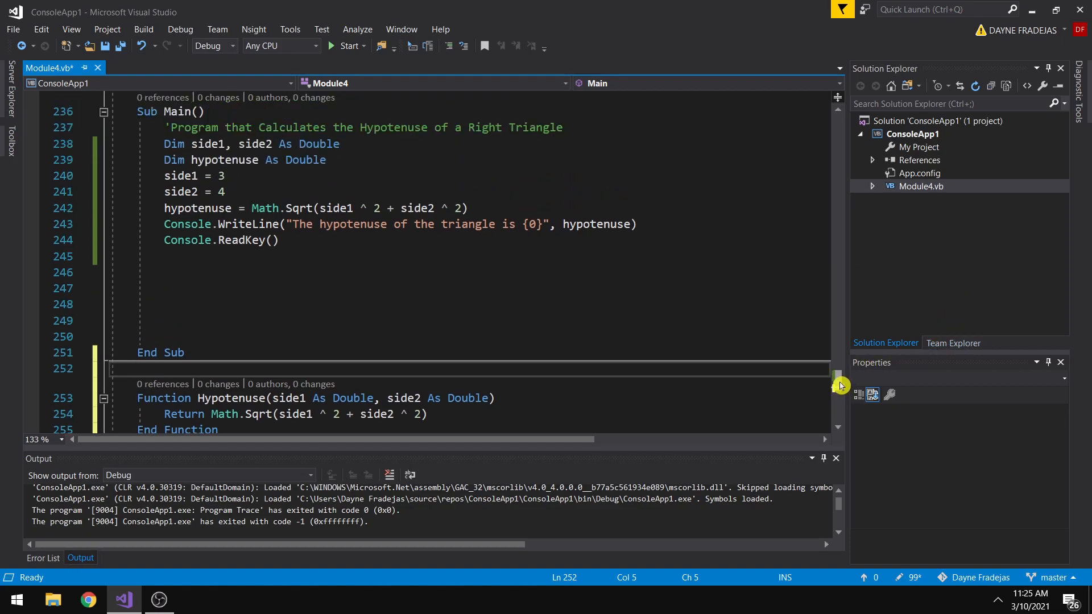
left_click(253, 208)
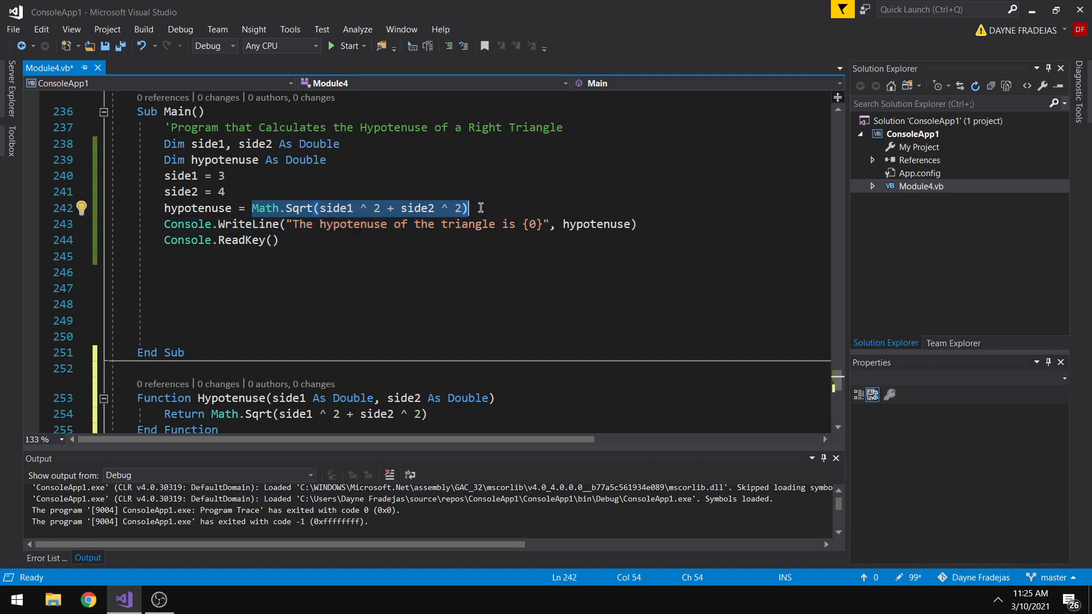
type("Hypotenuse")
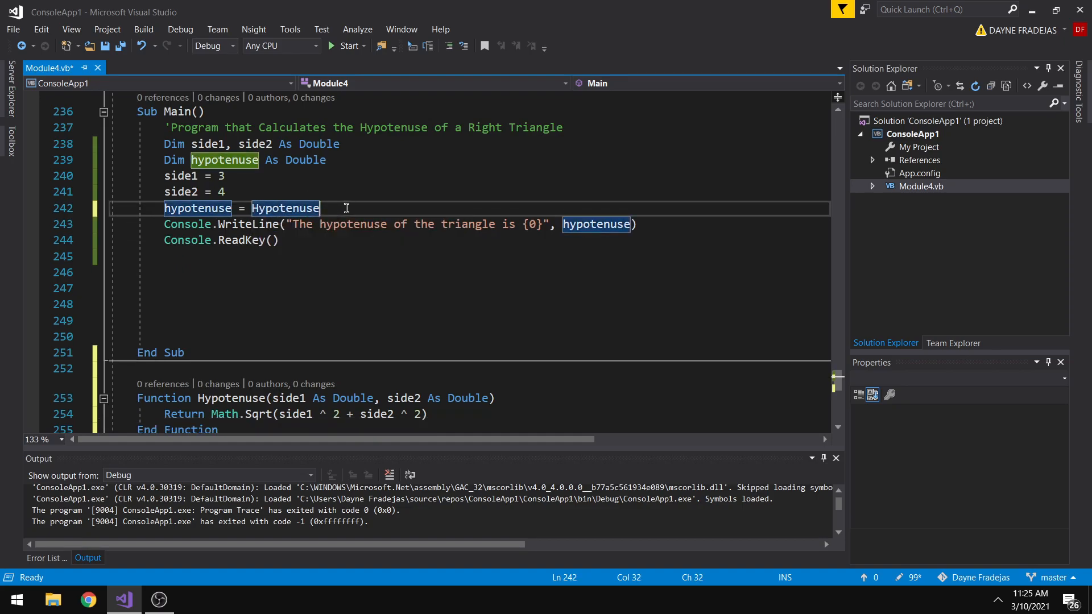
type("(")
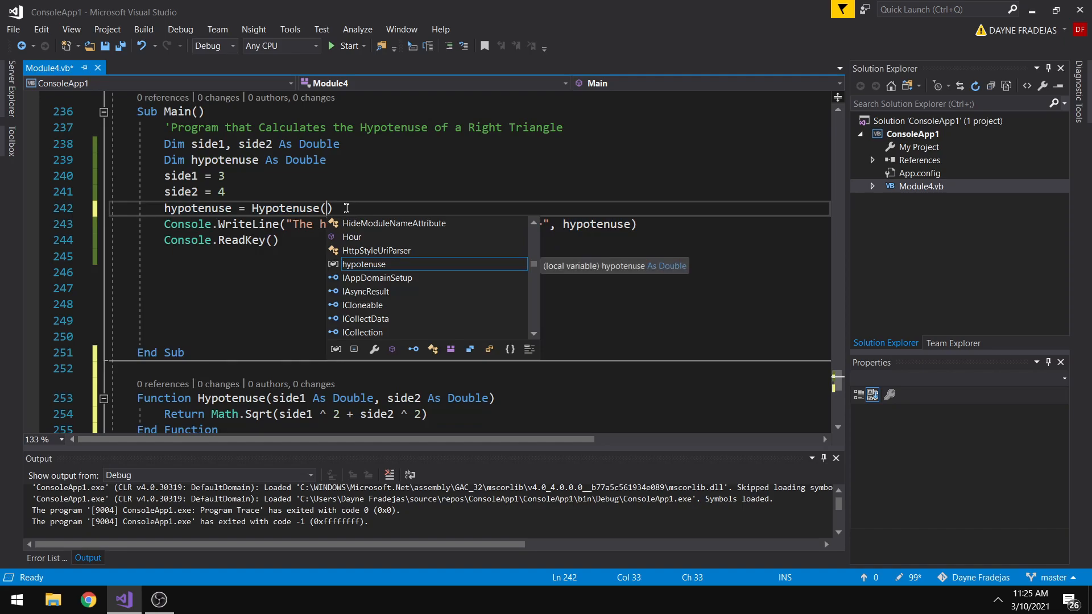
type("s")
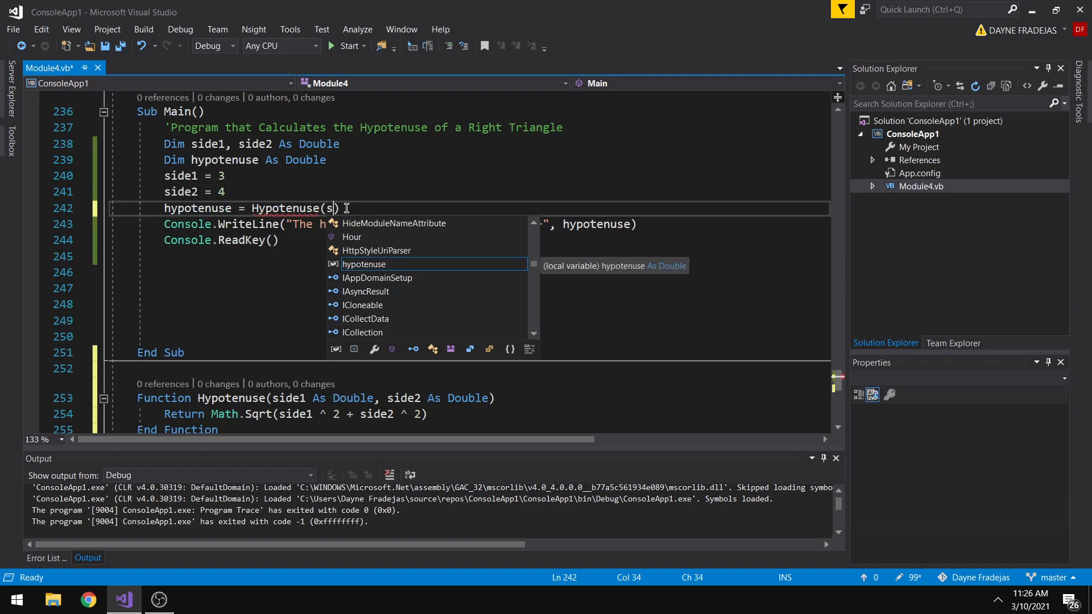
type("ide1,side2")
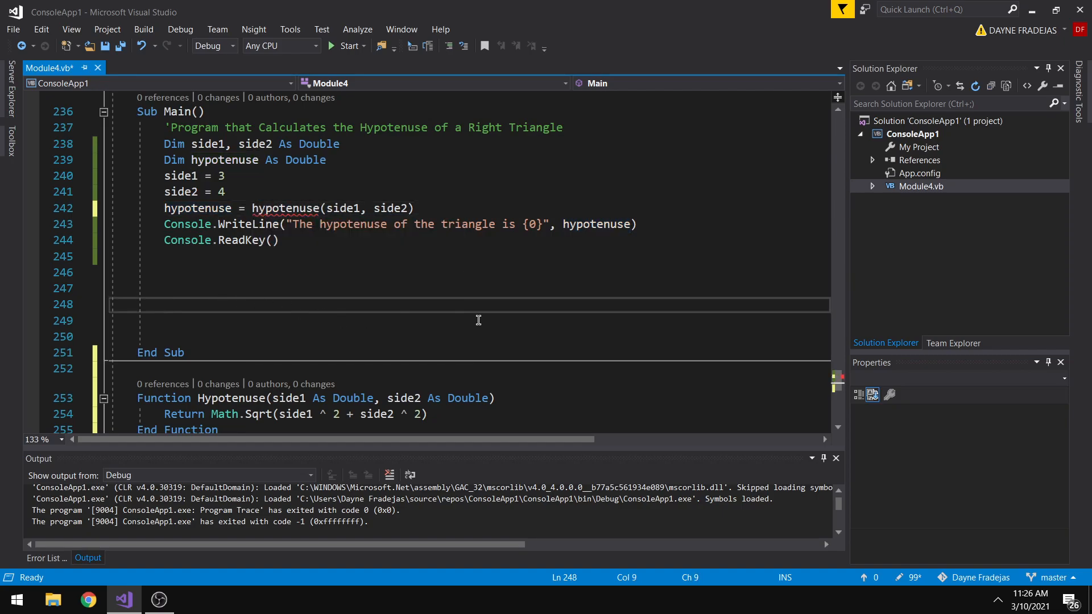
scroll("down", 3)
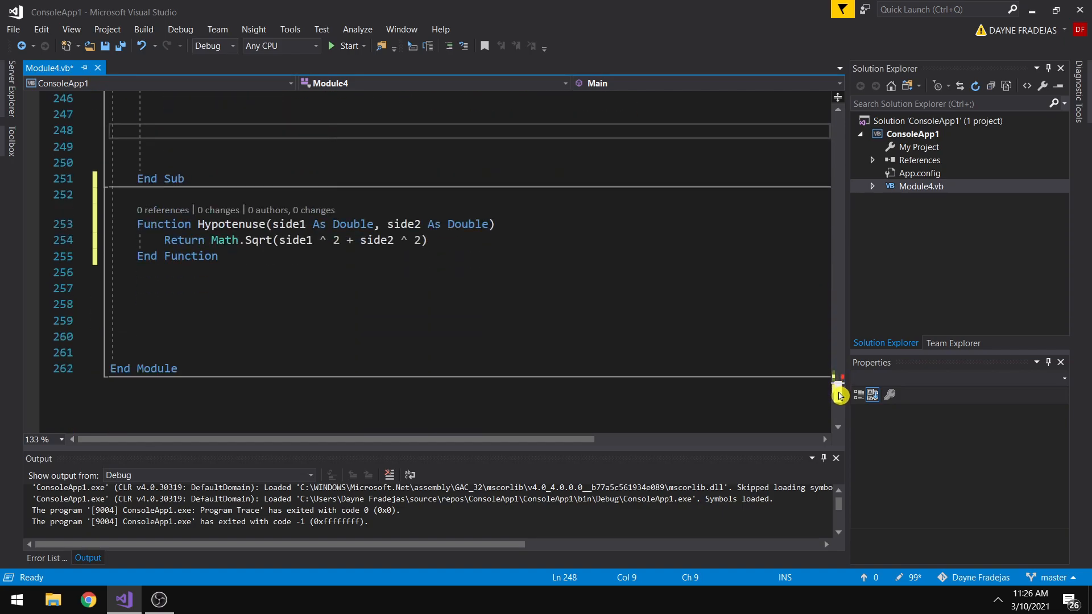
scroll("up", 3)
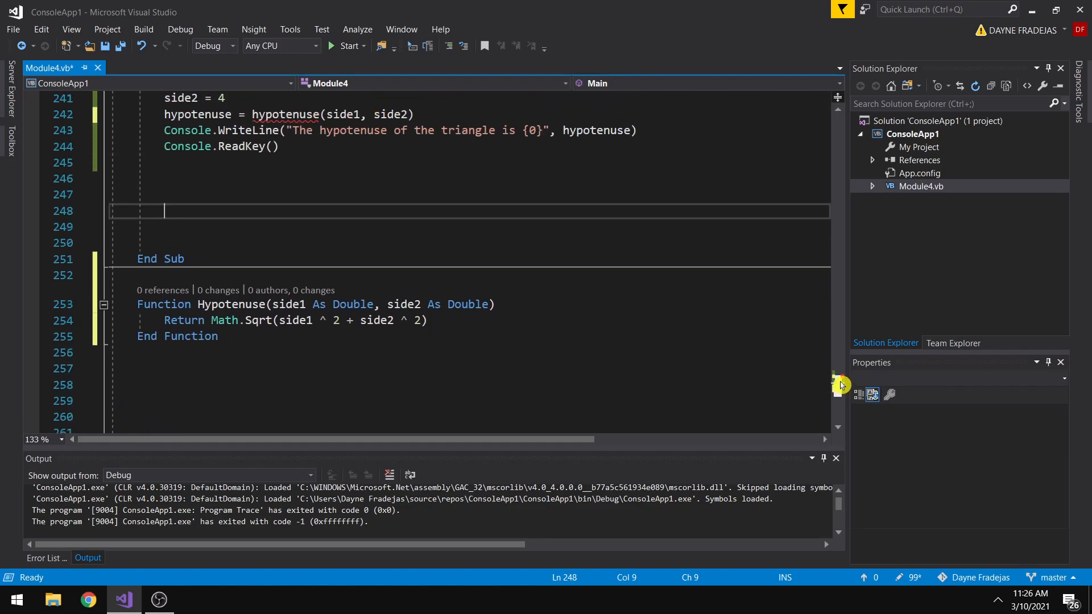
scroll("up", 3)
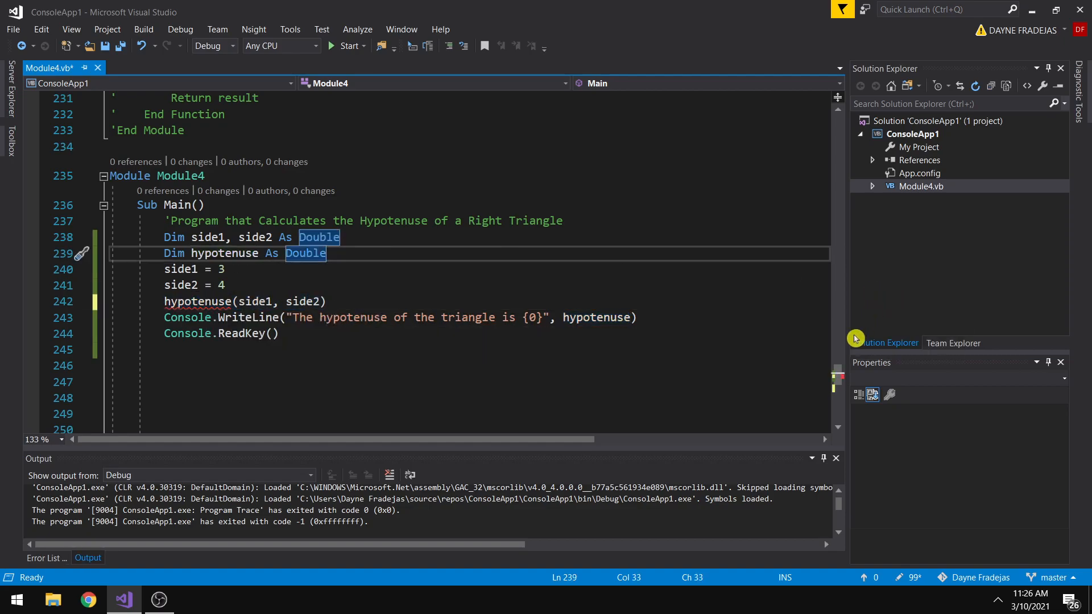
Delete Dim hypotenuse and pass Hypotenuse(side1, side2) directly as the WriteLine argument.
scroll("down", 3)
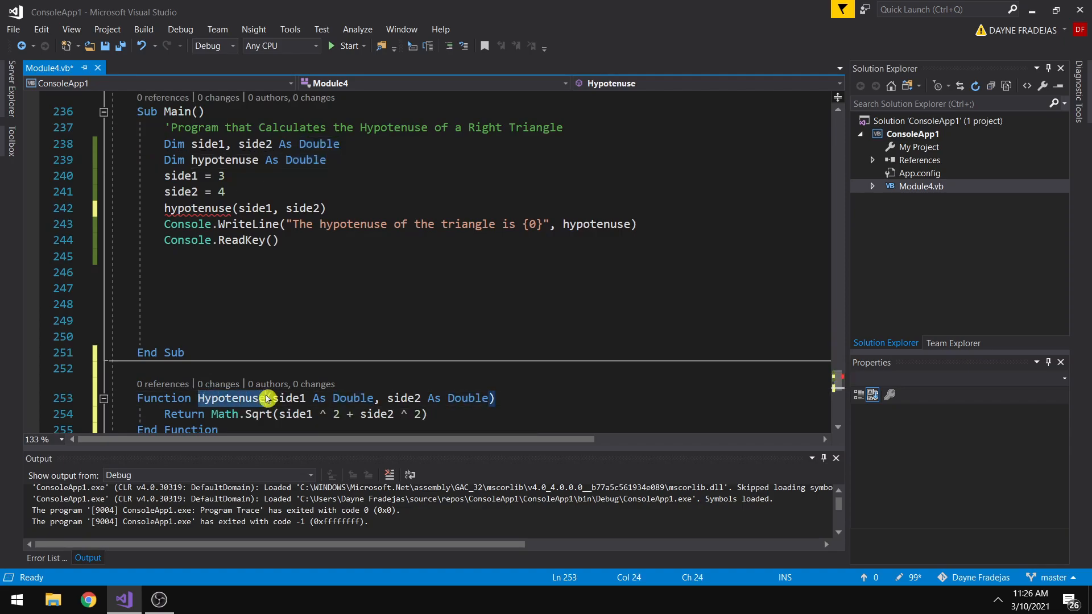
mouse_move(197, 207)
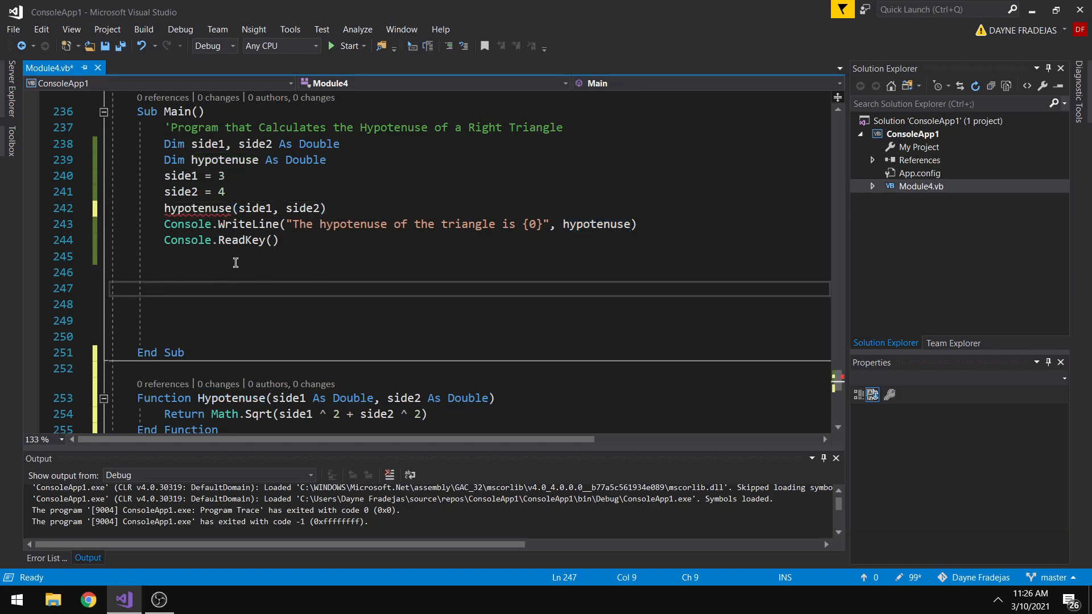
left_click(324, 159)
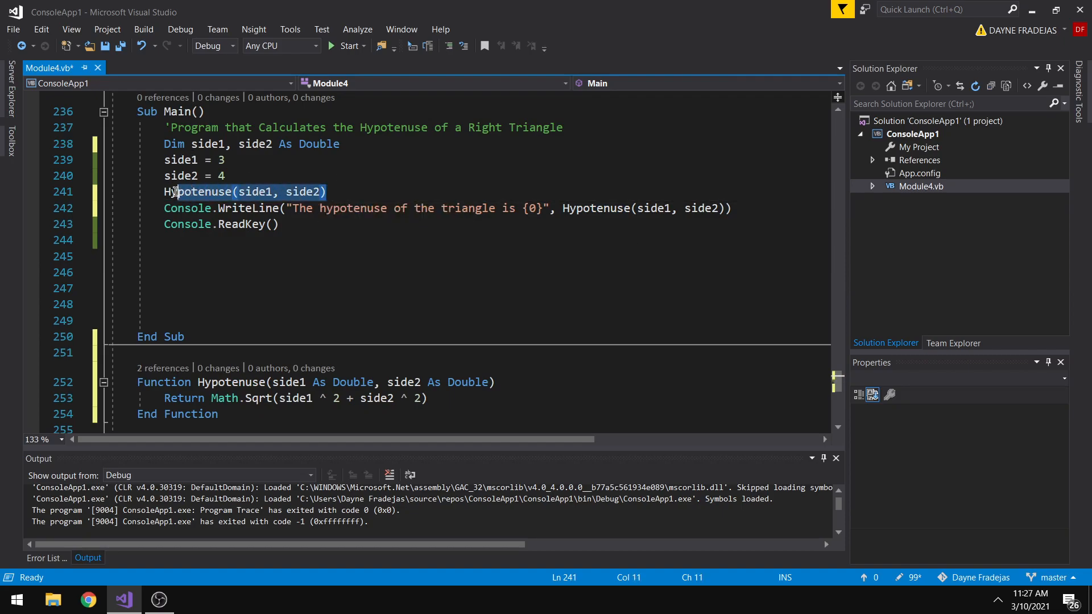
Delete the standalone Hypotenuse call, run the last successful build printing 5, and close the console.
key("Delete")
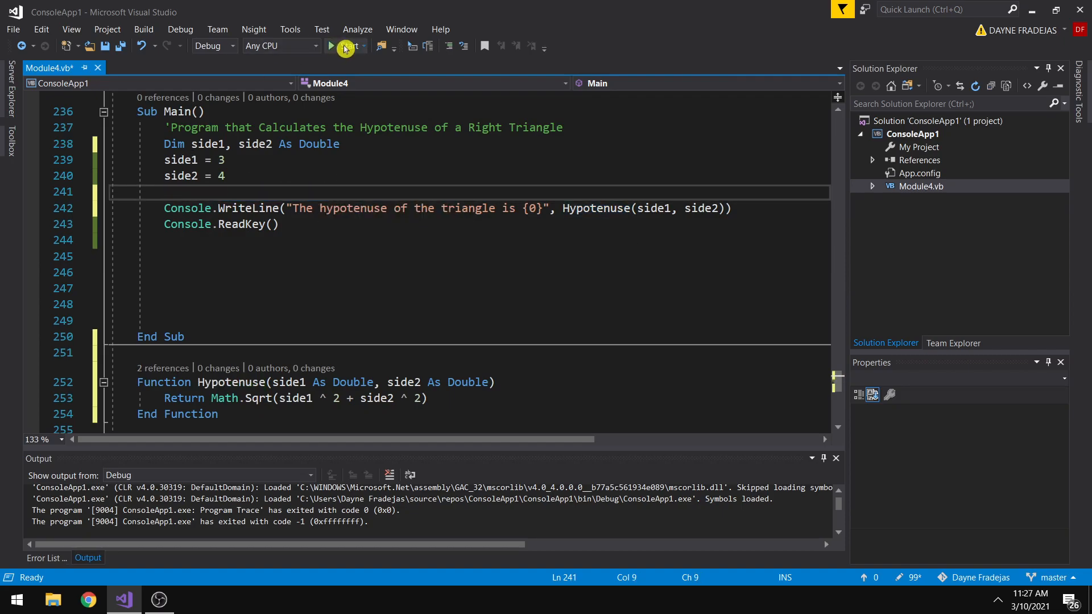
left_click(331, 46)
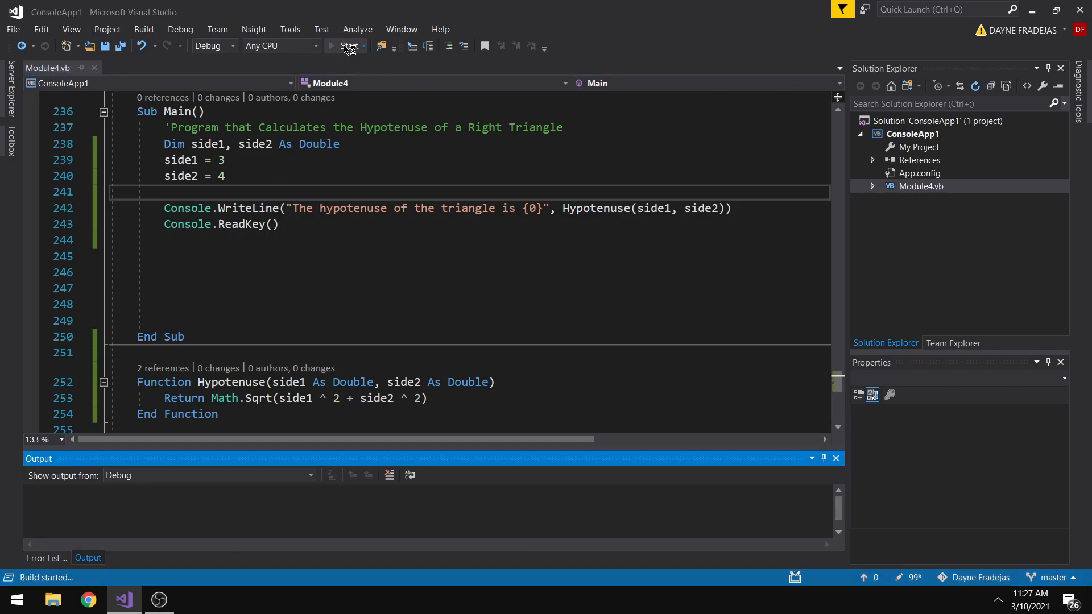
left_click(349, 45)
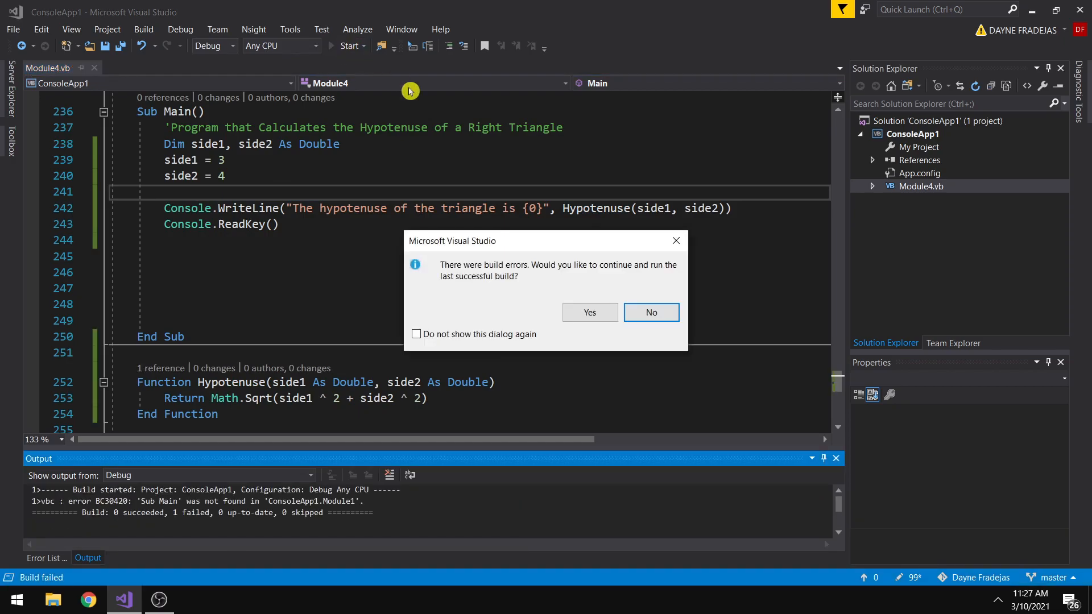
left_click(588, 312)
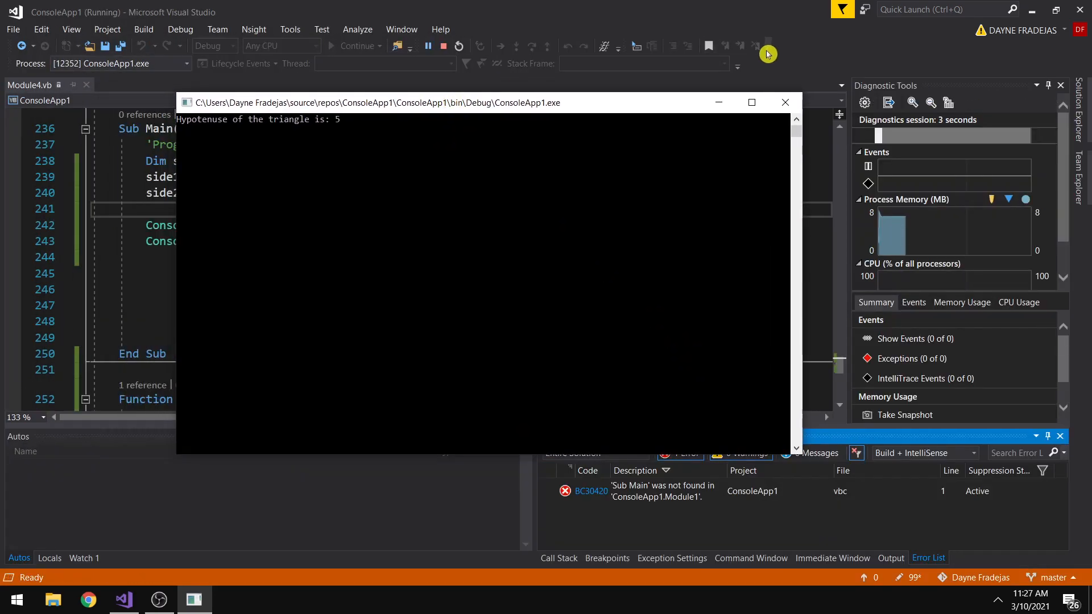
left_click(785, 102)
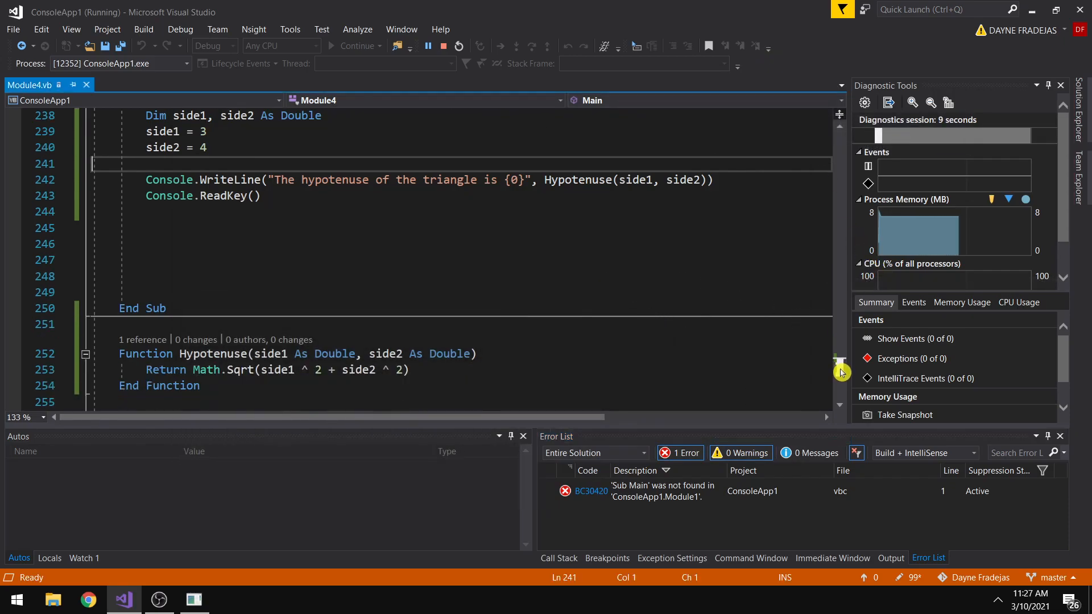
scroll("down", 3)
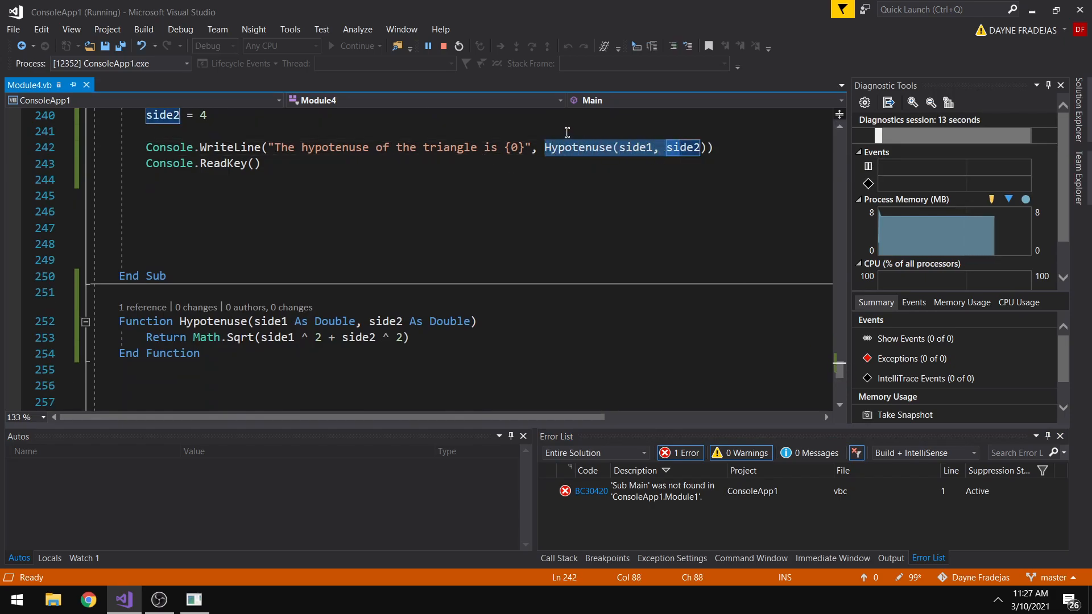
left_click(118, 321)
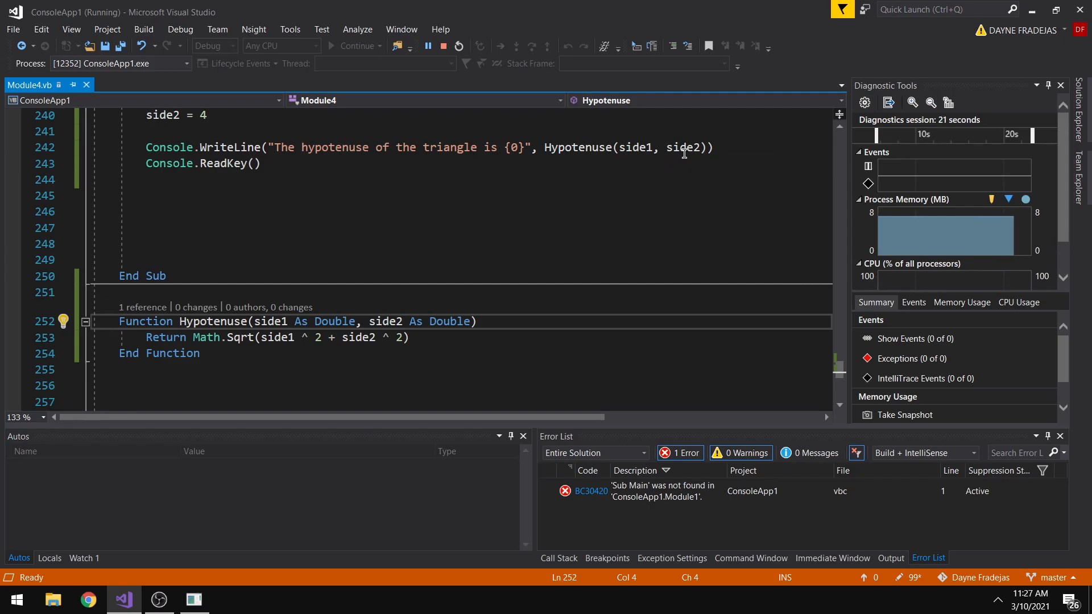
left_click(301, 321)
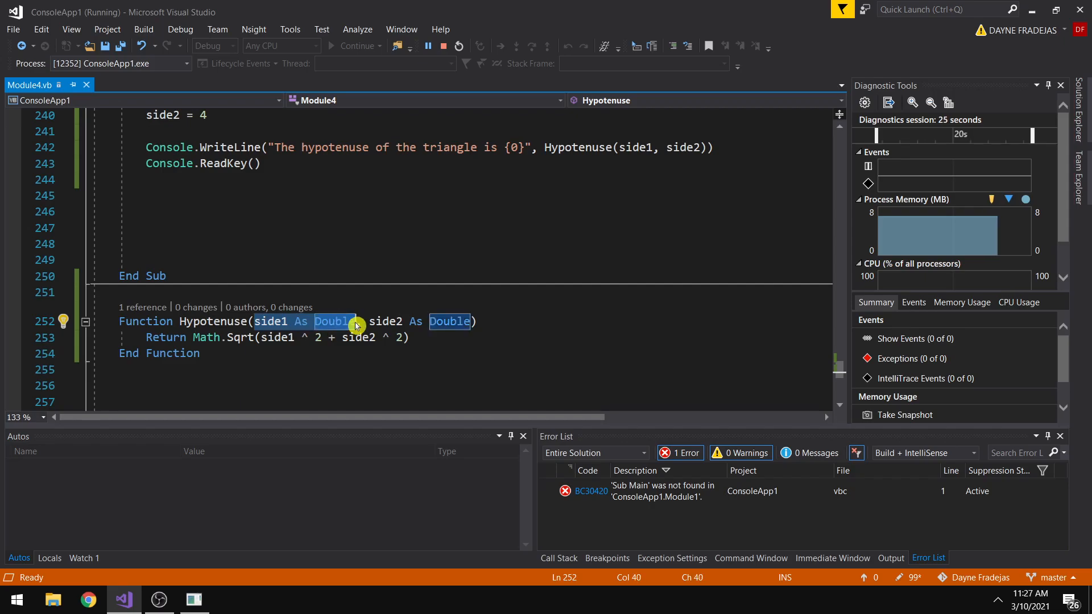
left_click(386, 321)
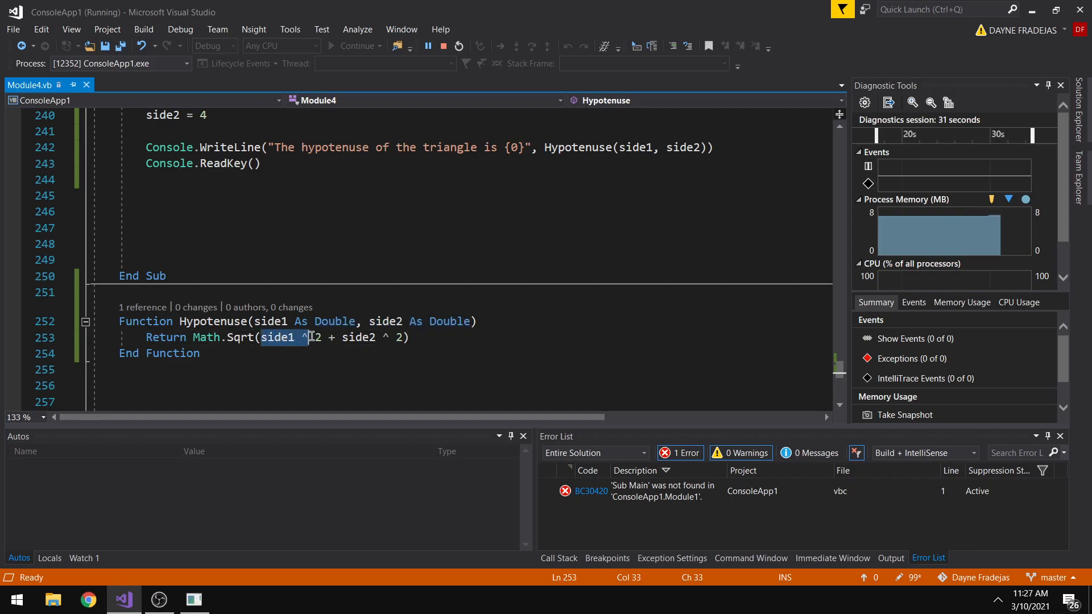
double_click(276, 337)
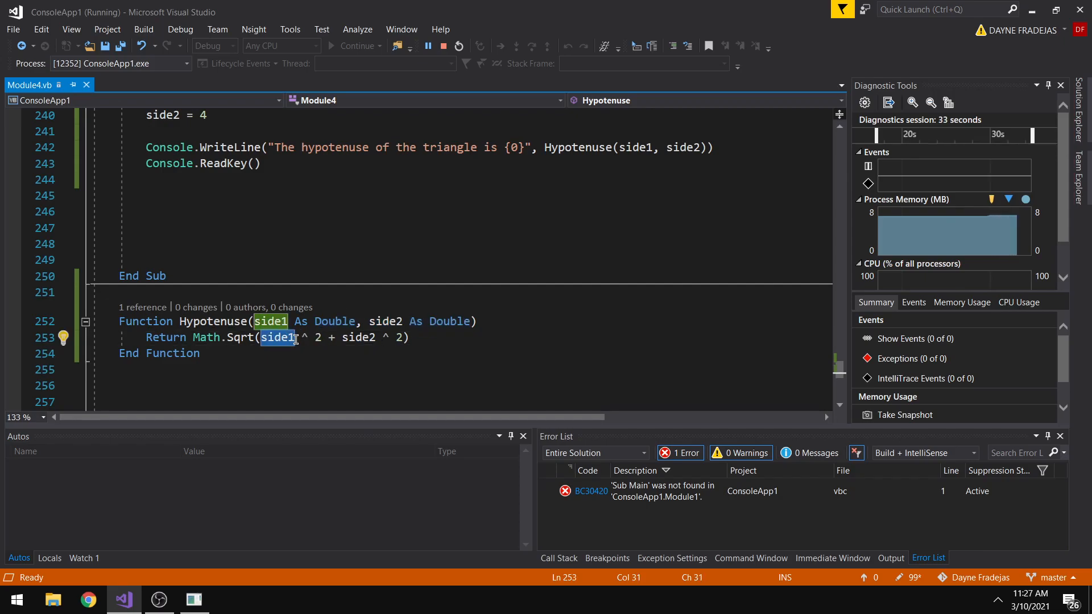
left_click(350, 337)
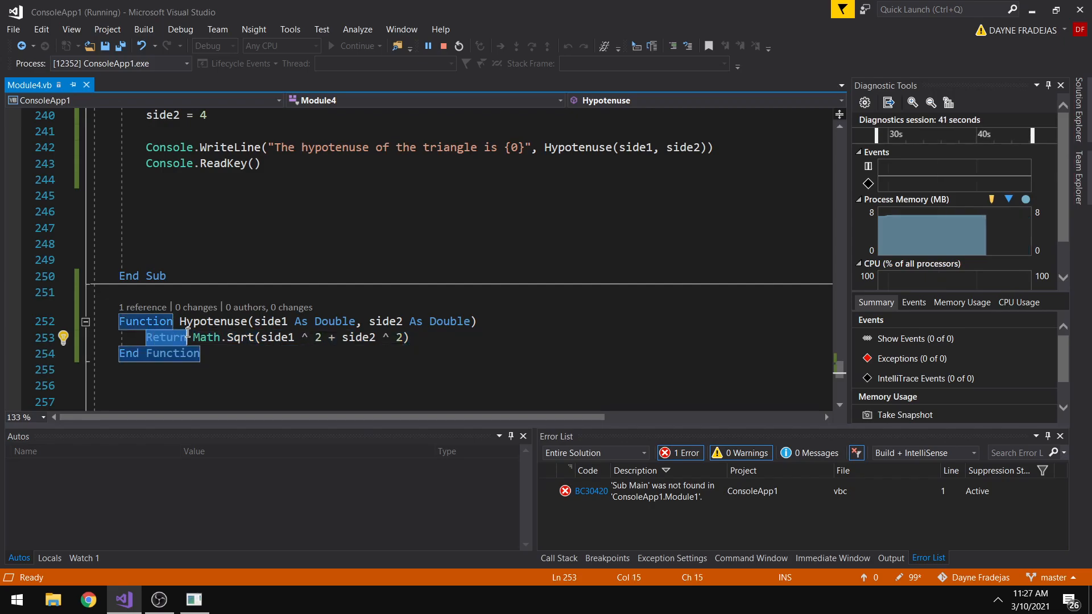
mouse_move(358, 337)
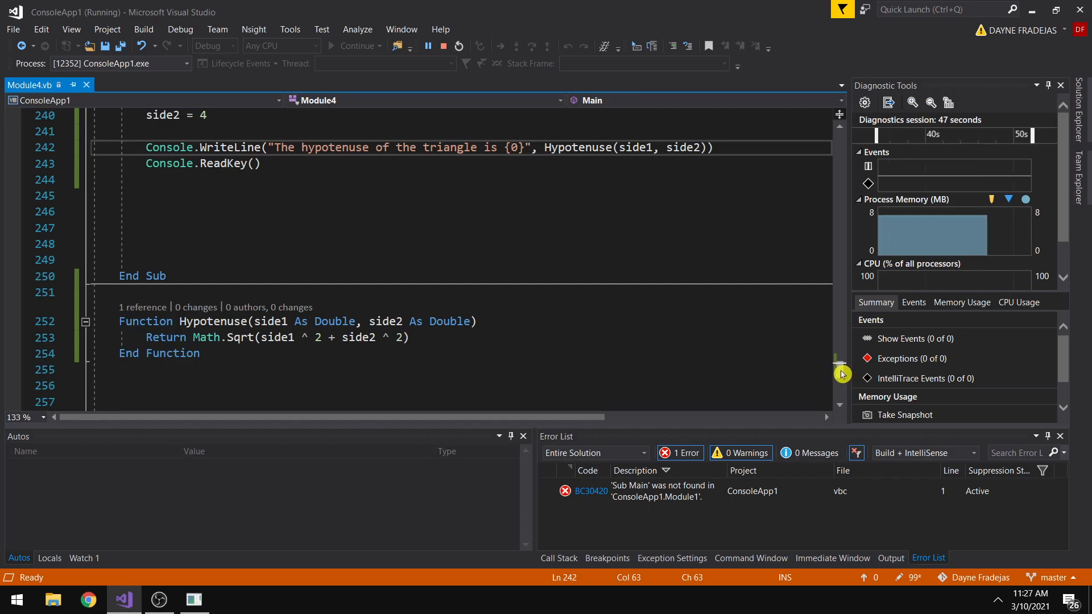
scroll("up", 3)
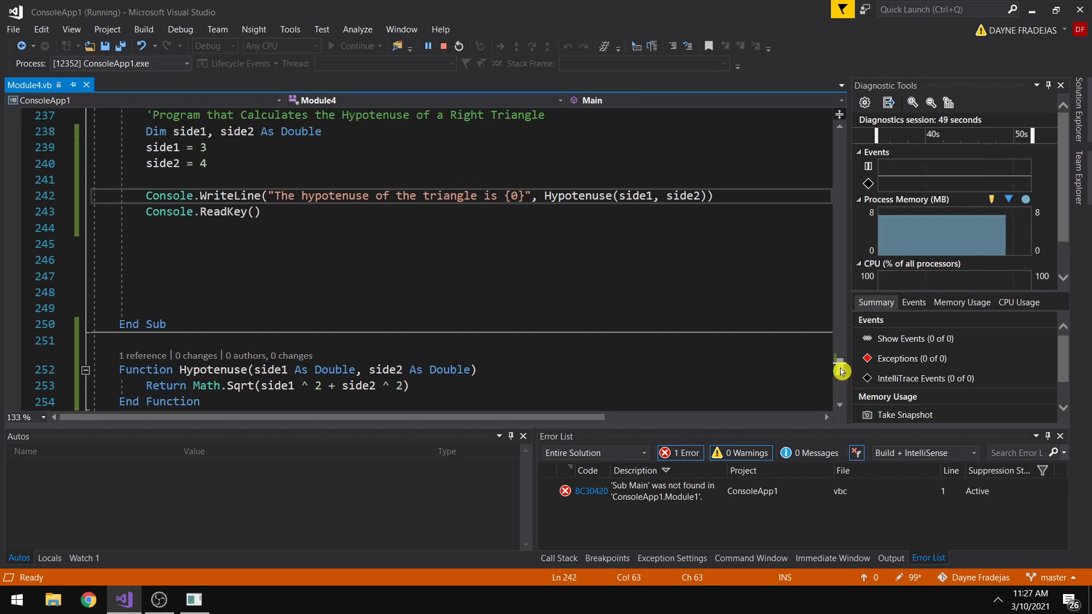